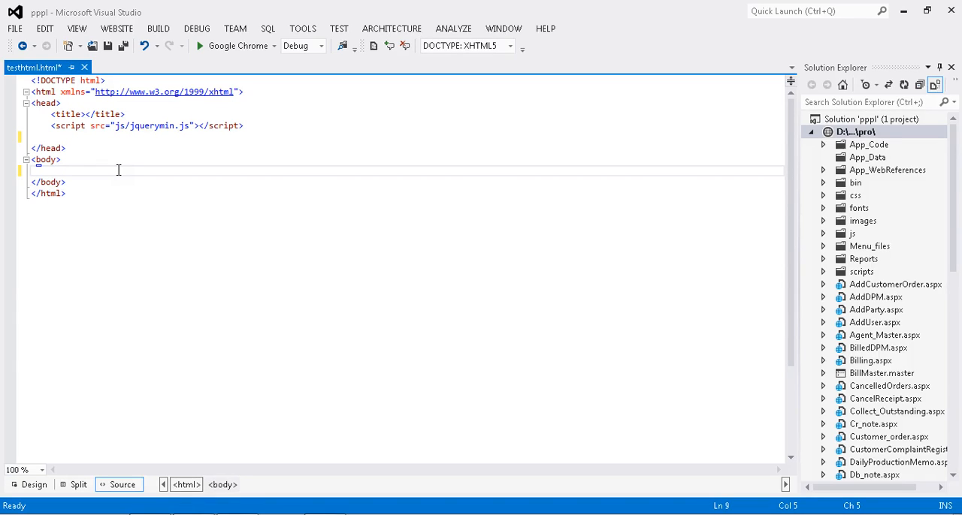
# Add a paragraph with id p1 reading "this is my paragraph." inside the body.
pyautogui.write('<but')
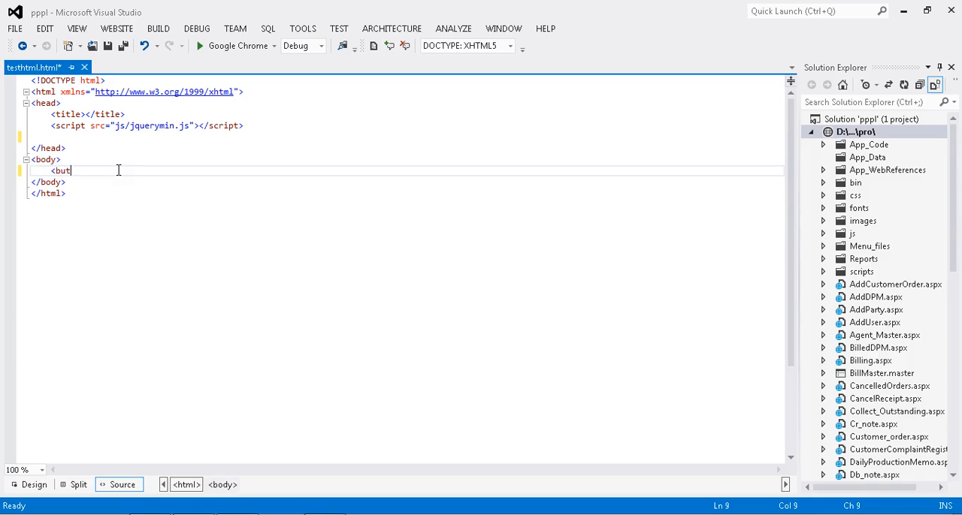
pyautogui.press('Backspace')
pyautogui.write('<p id=""></p>')
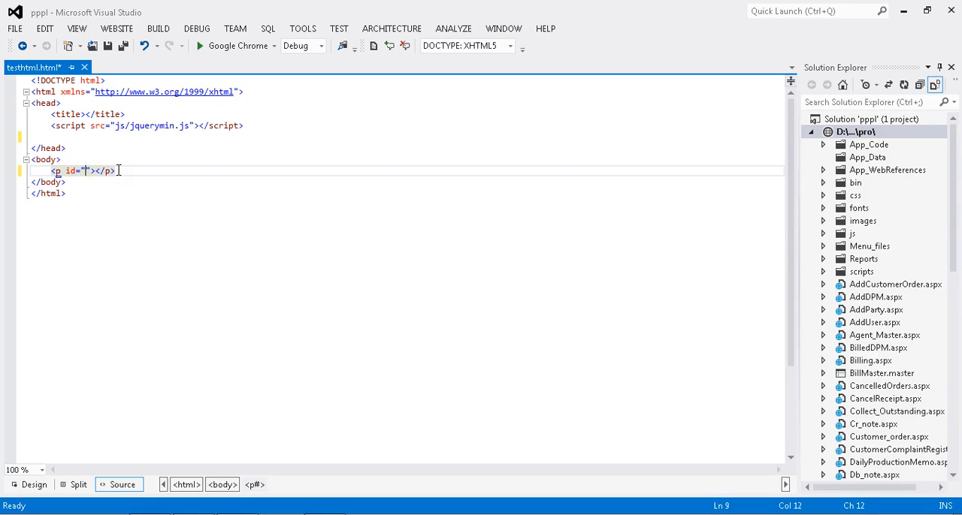
pyautogui.write('p1')
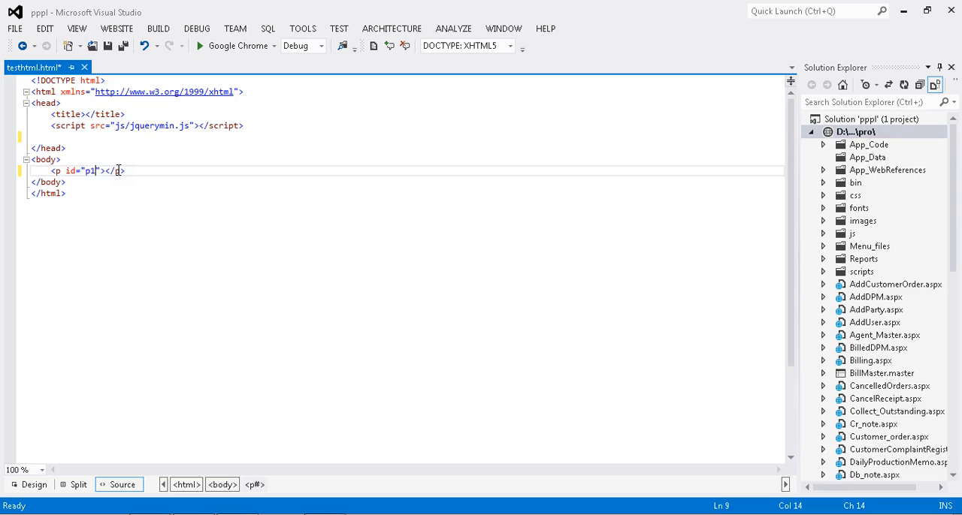
pyautogui.write('this is my par')
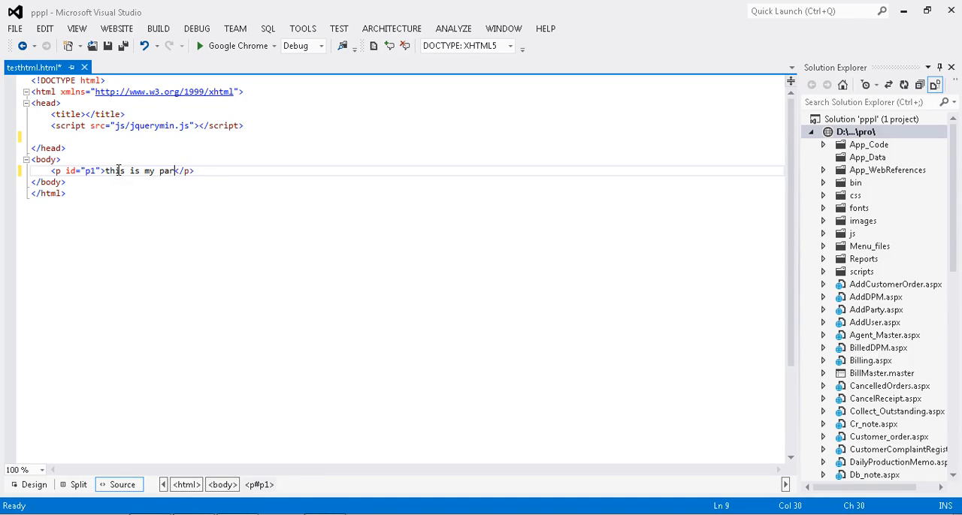
pyautogui.write('agraph')
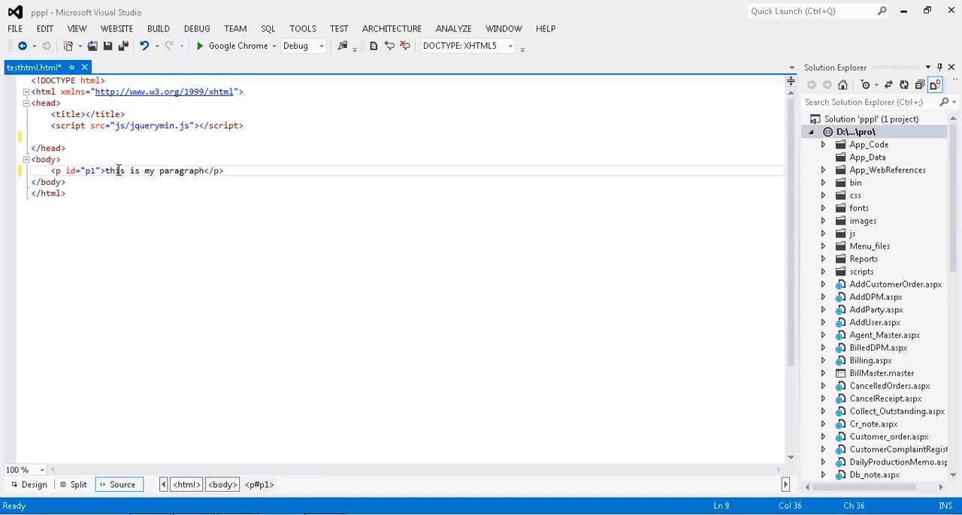
pyautogui.write('.')
pyautogui.write('<')
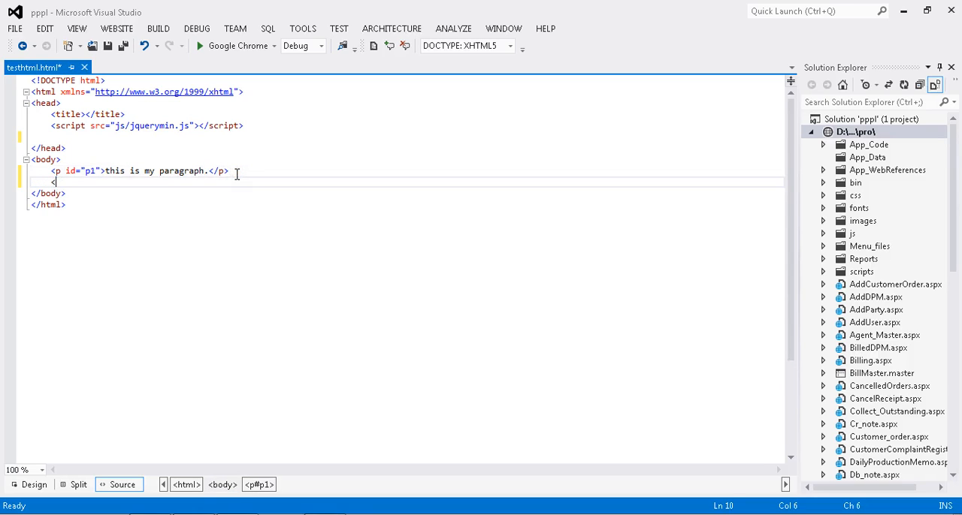
# Add an ordered list below it with items list1, list2 and list3.
pyautogui.write('ol>')
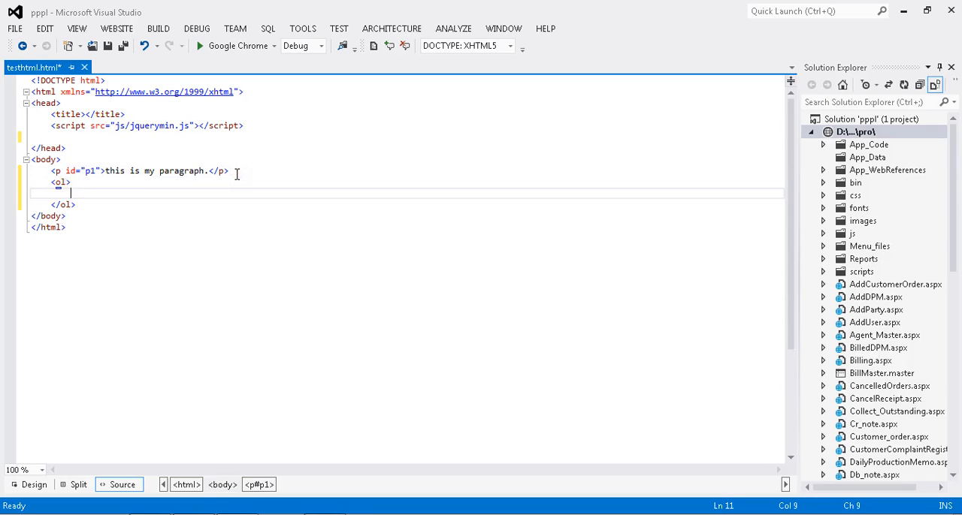
pyautogui.write('<li></li>')
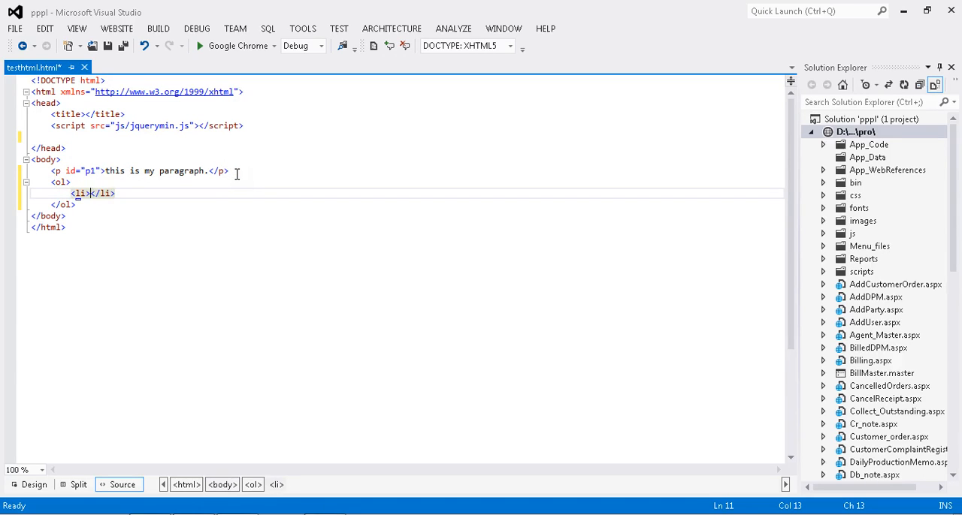
pyautogui.write('list')
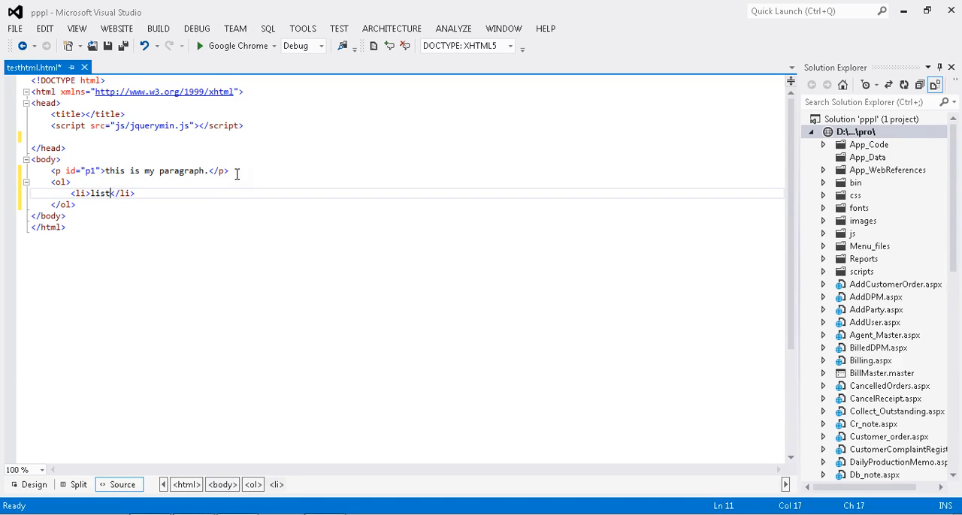
pyautogui.write('1')
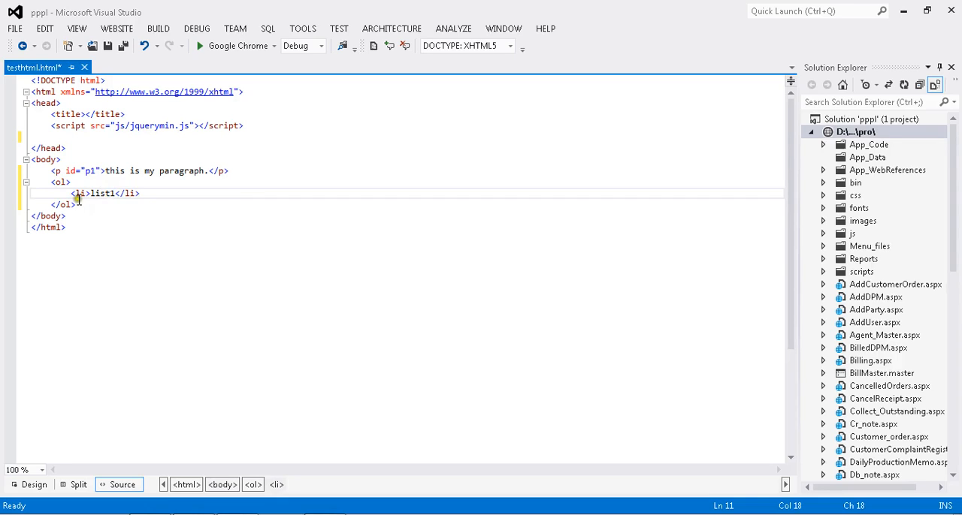
pyautogui.moveTo(72, 193); pyautogui.dragTo(141, 193)
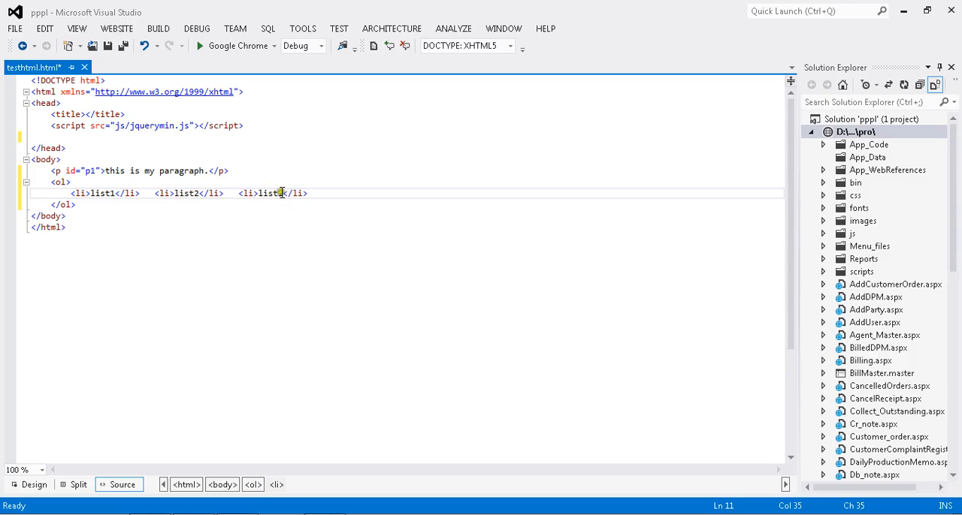
pyautogui.write('3')
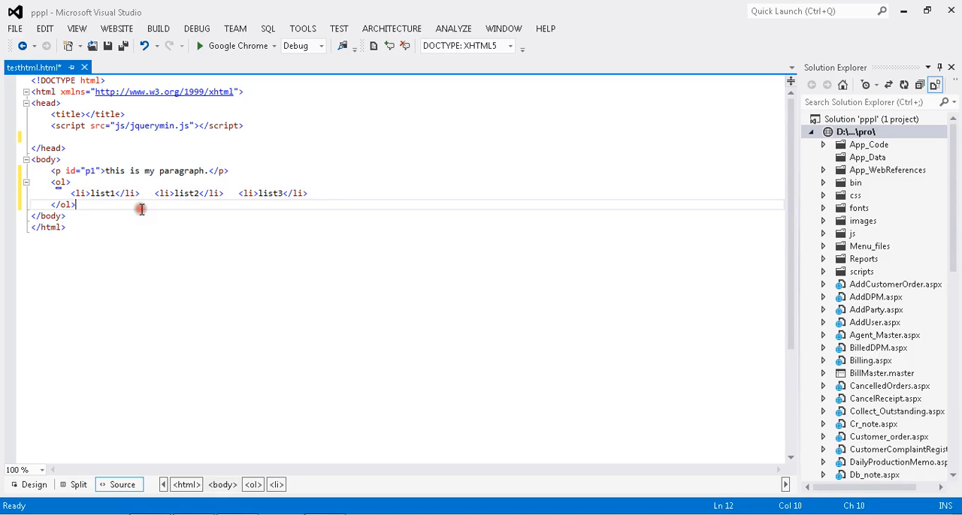
# Add buttons button1 "Append Text" and button2 "Append List" below the list, then run the page.
pyautogui.write('<')
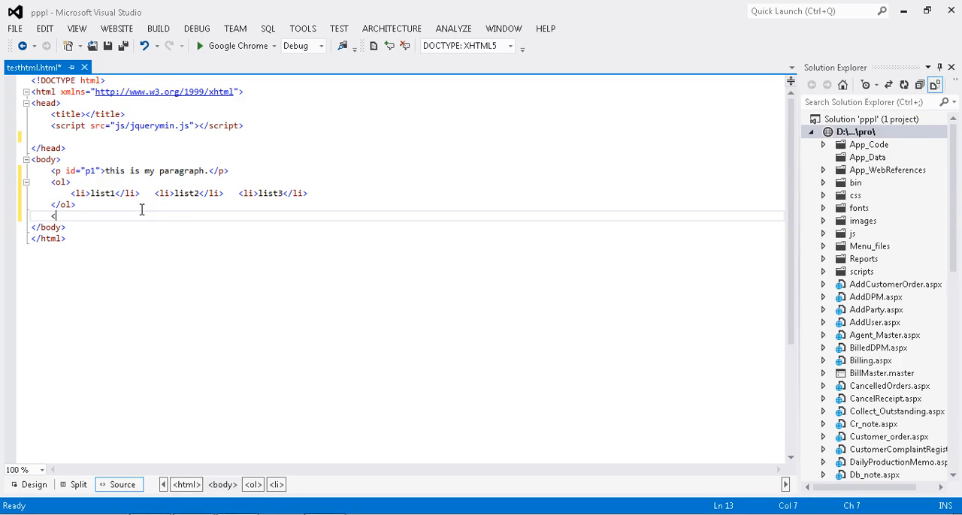
pyautogui.write('<button i')
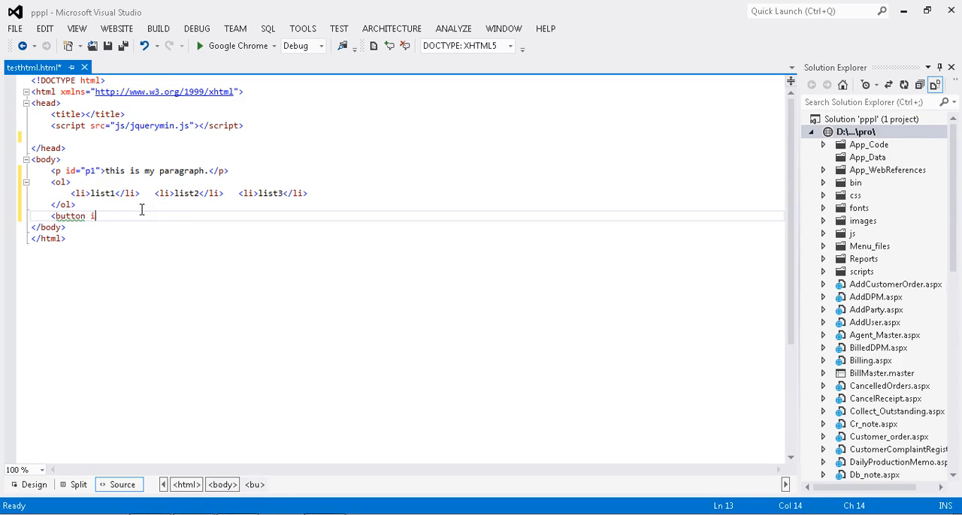
pyautogui.write('d="')
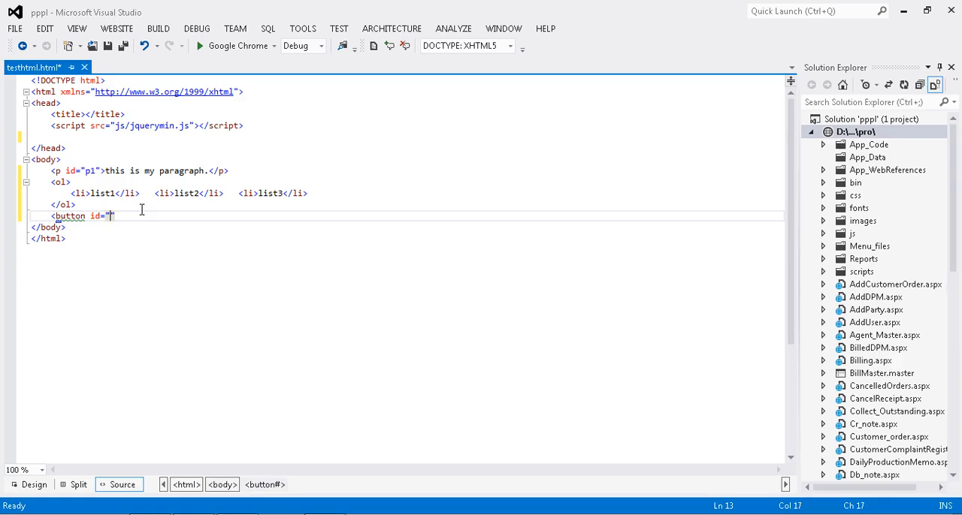
pyautogui.write('button1')
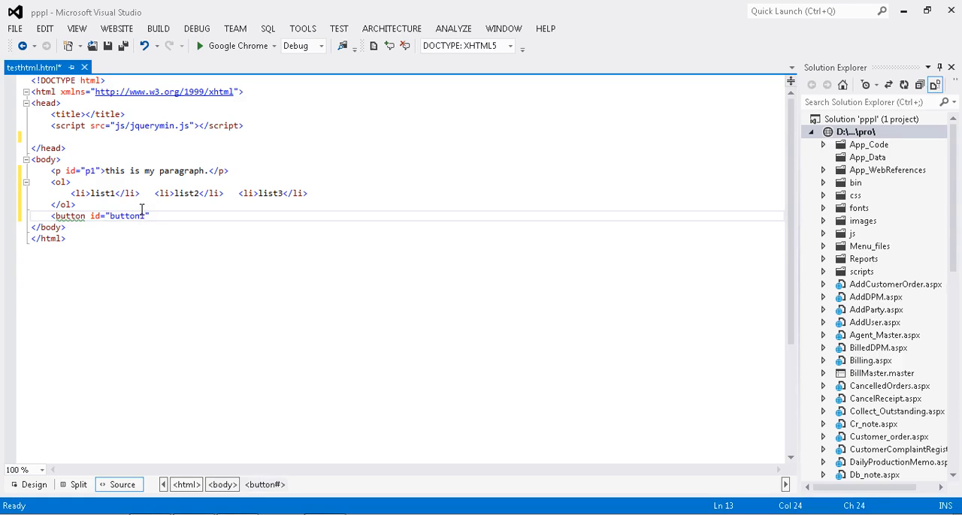
pyautogui.write('></button>')
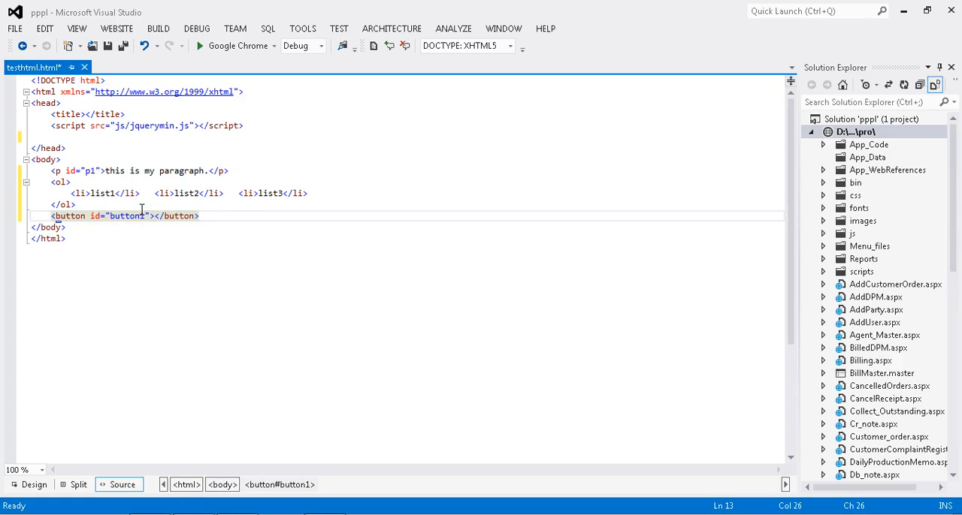
pyautogui.write('Append Text')
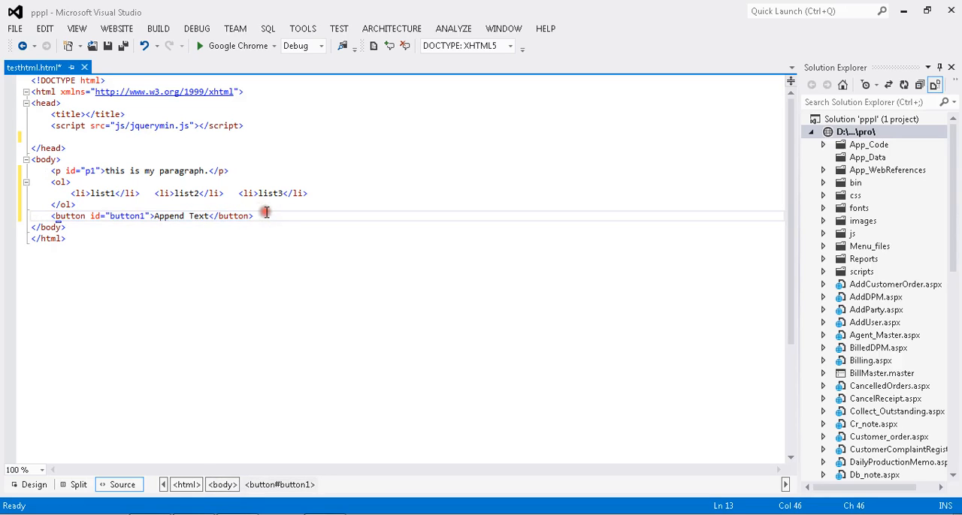
pyautogui.write('<button id="button2">Append Text</button>')
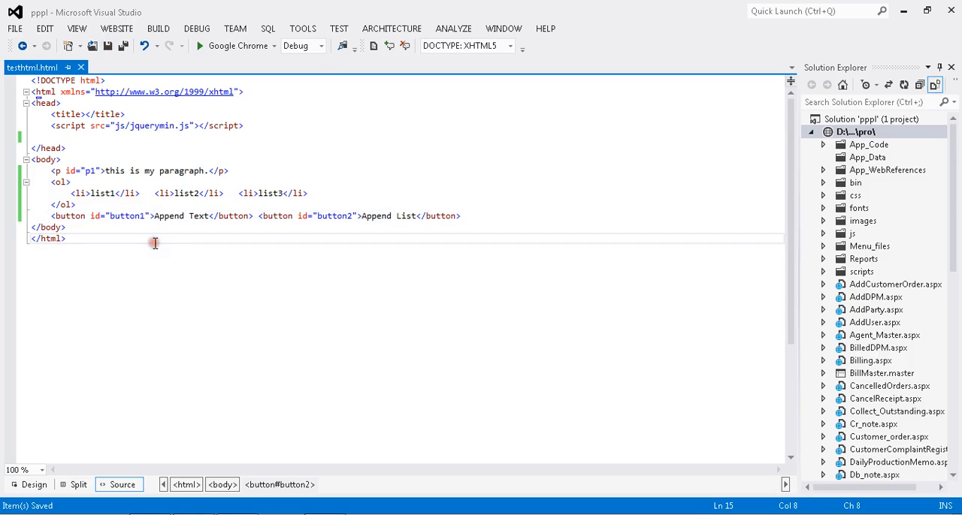
pyautogui.click(65, 238)
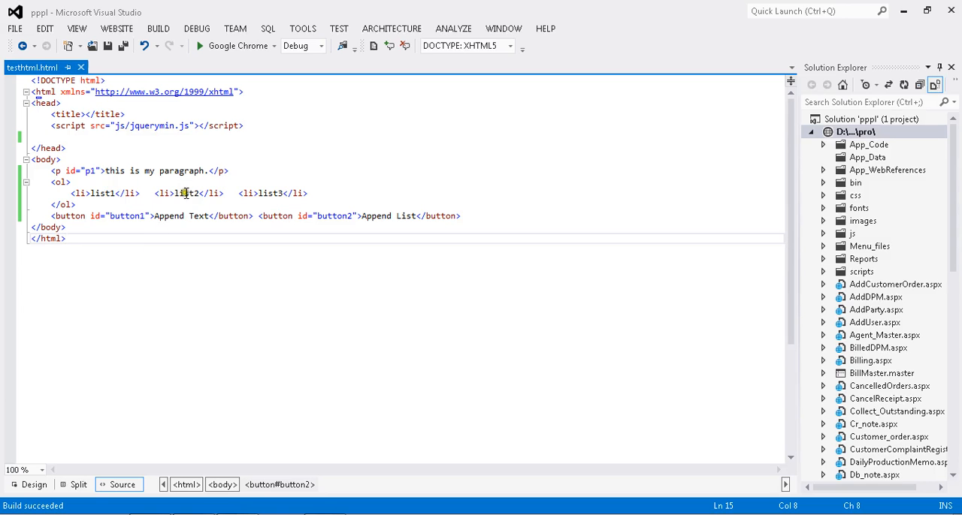
# View localhost/pro/testhtml.html in Chrome with the paragraph, list1–list3 and both buttons.
pyautogui.click(444, 216)
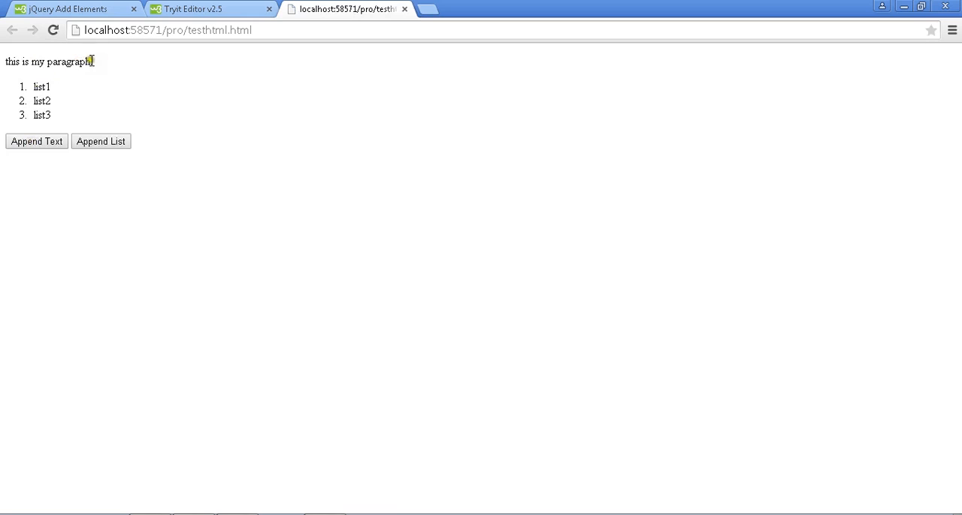
pyautogui.click(101, 141)
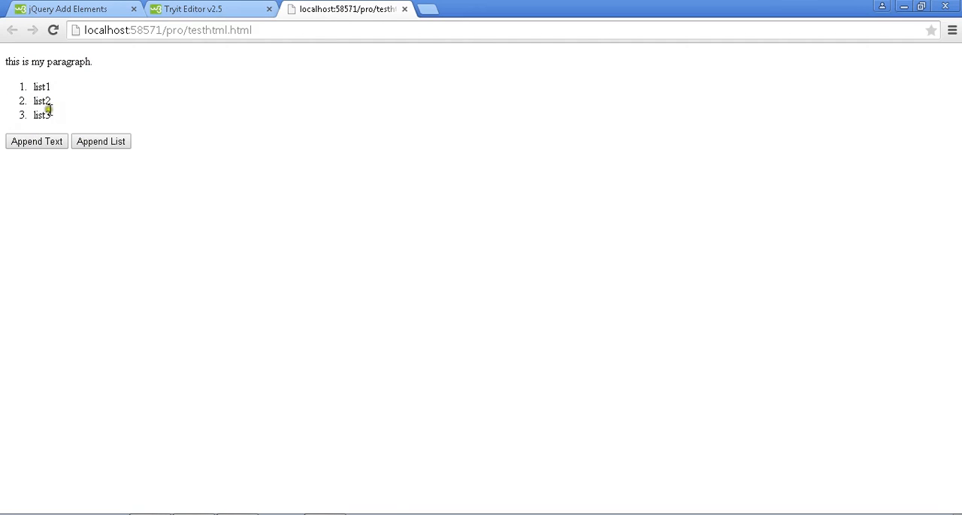
pyautogui.moveTo(243, 404)
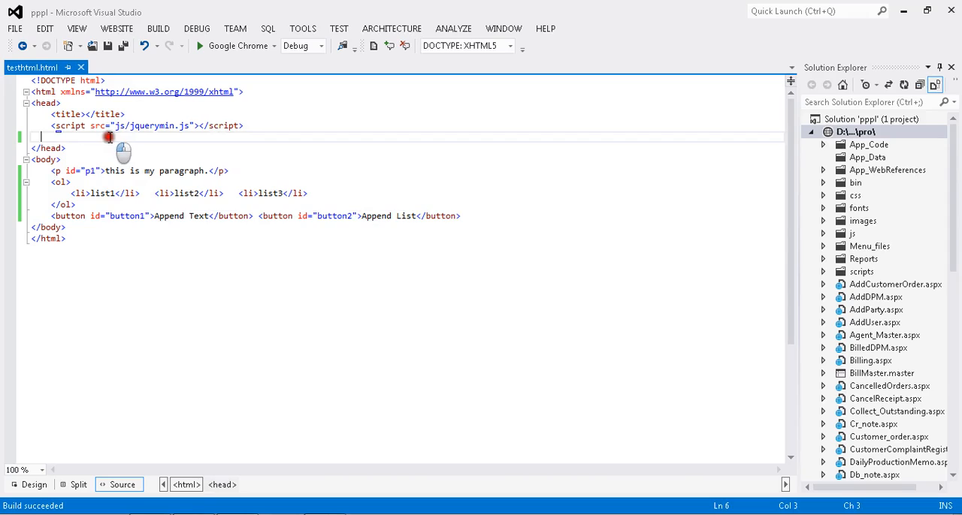
# Add a <script type="text/javascript"> block containing $(document).ready(function(){}).
pyautogui.write('<')
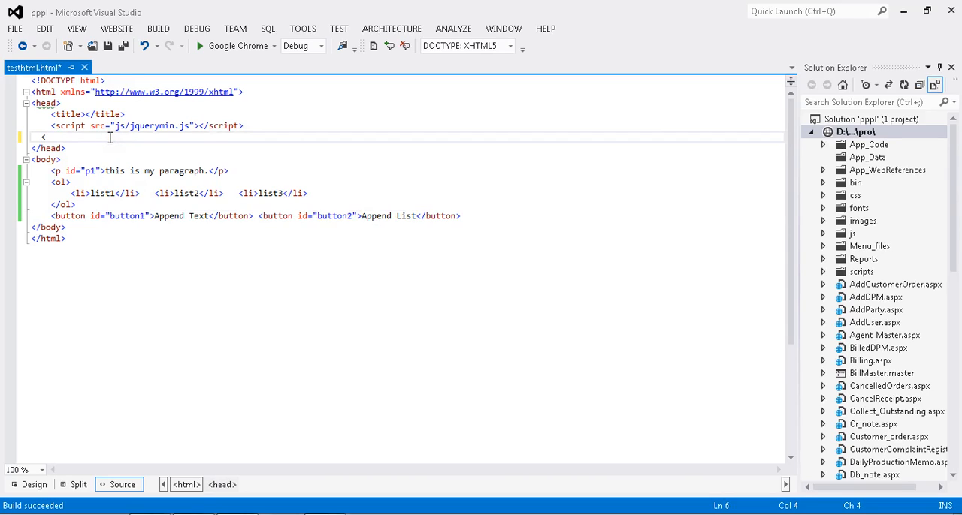
pyautogui.write('script type="')
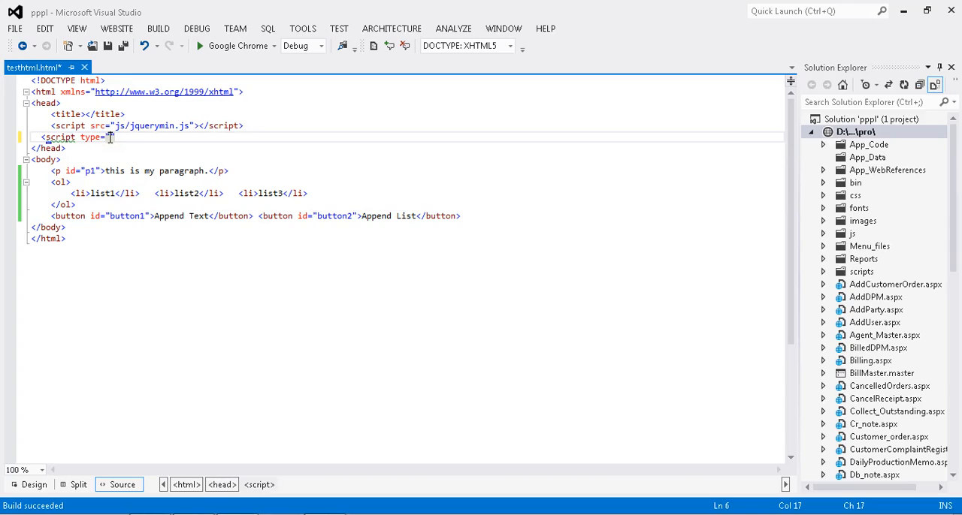
pyautogui.write('text/javascript">')
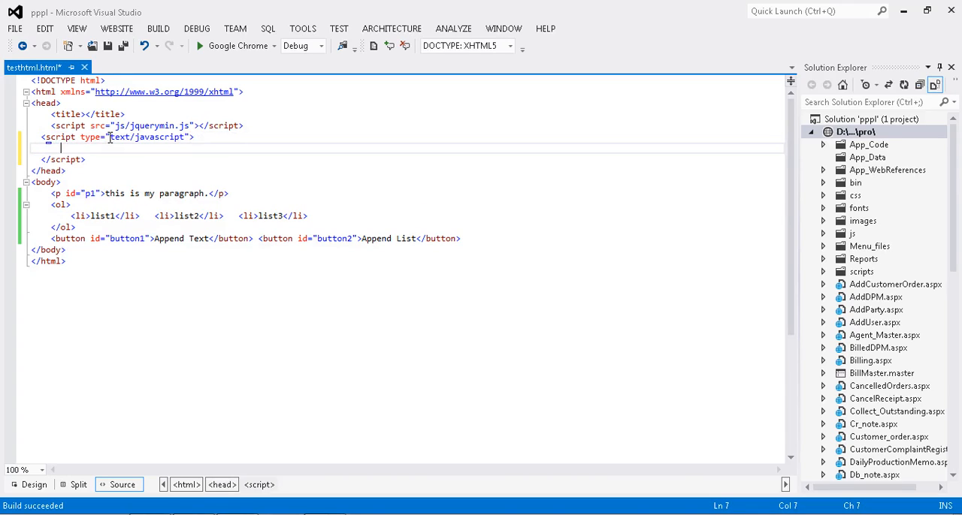
pyautogui.write('$()')
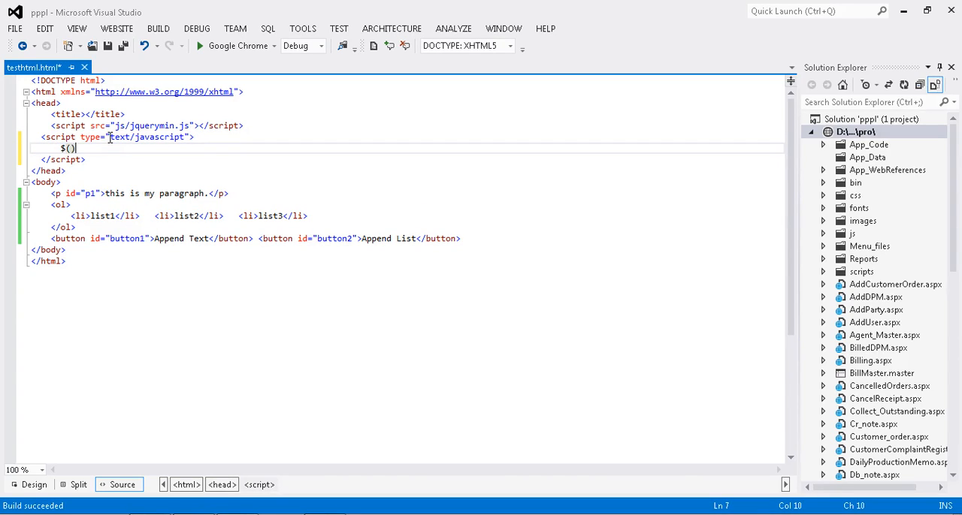
pyautogui.write('document')
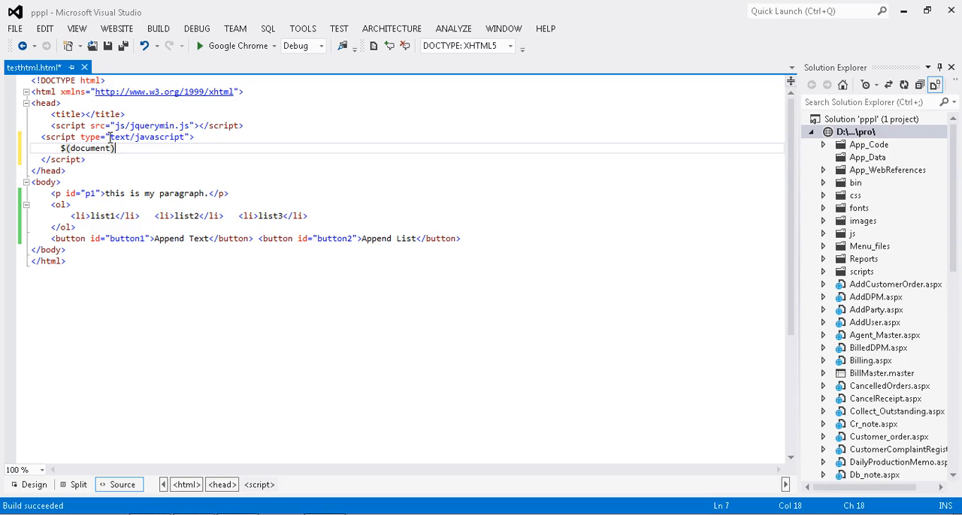
pyautogui.write('.ready')
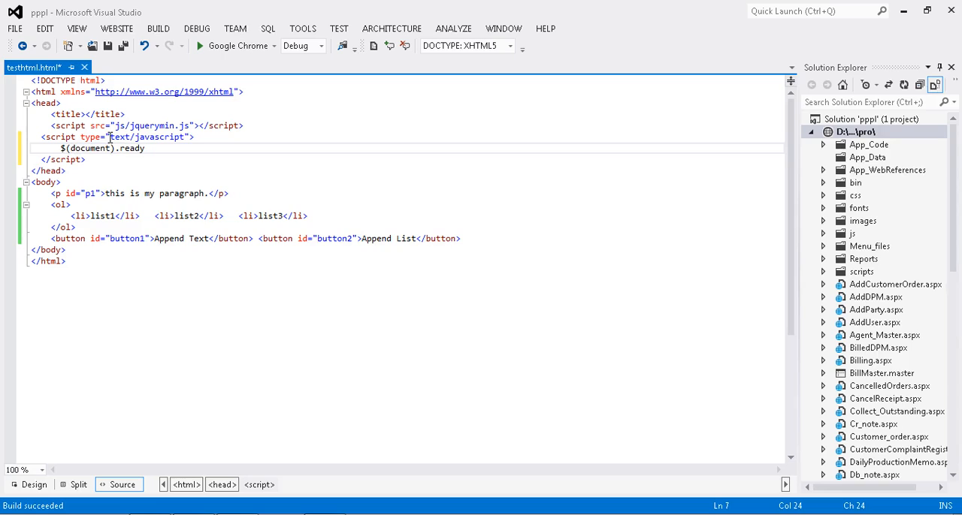
pyautogui.write('(')
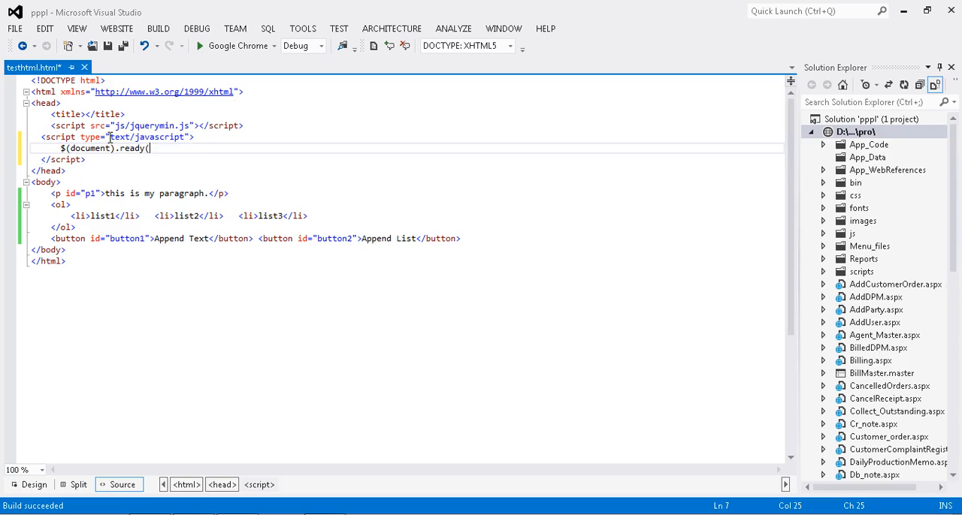
pyautogui.write('fun')
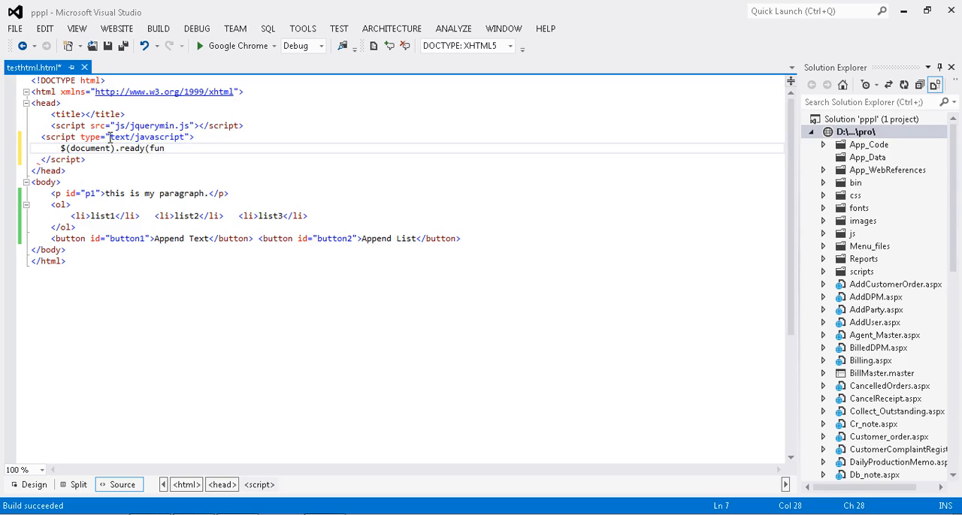
pyautogui.write('function()')
pyautogui.write('});')
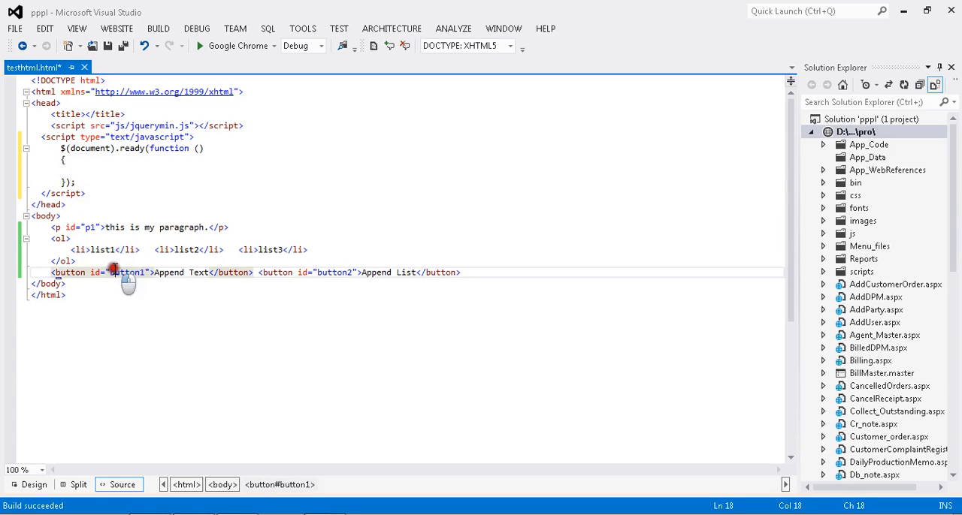
# Add empty $("#button1").click and $("#button2").click handlers inside the ready function.
pyautogui.click(81, 169)
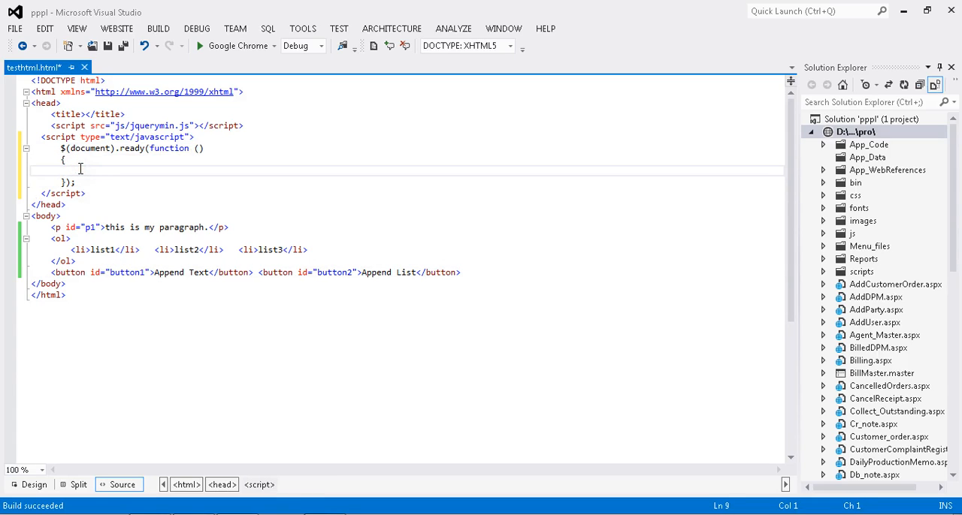
pyautogui.write('$()')
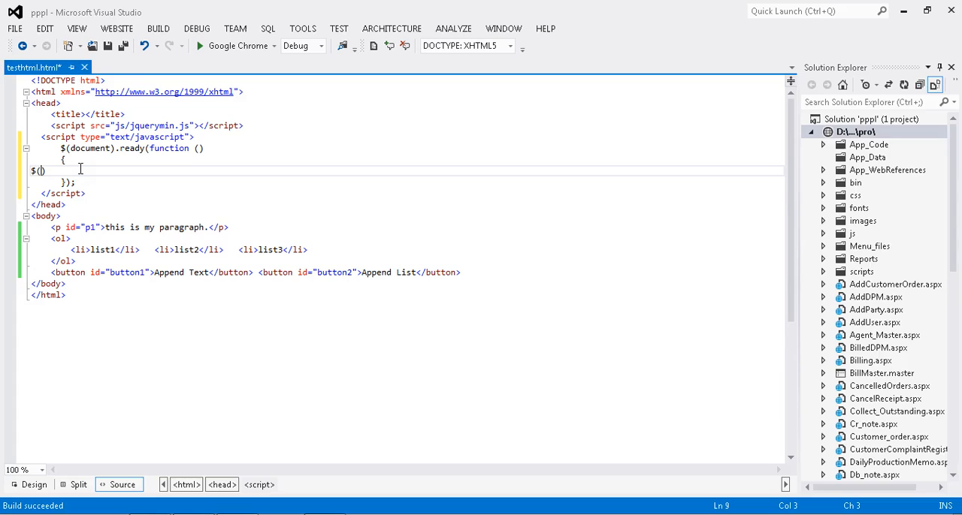
pyautogui.write('"#')
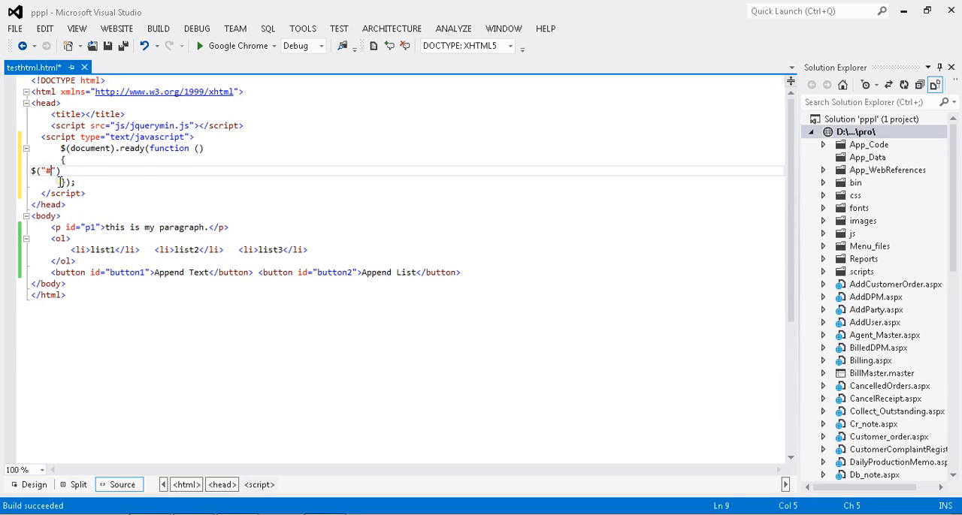
pyautogui.write('button1").')
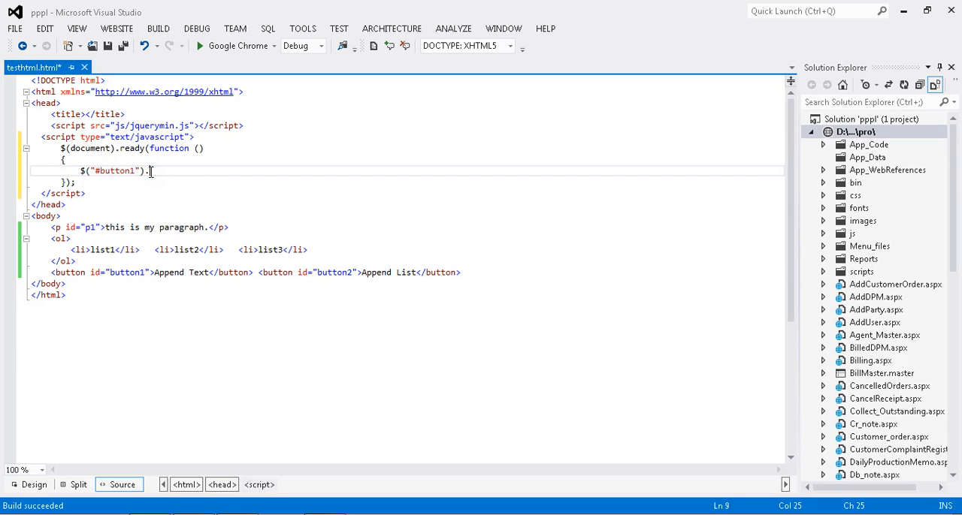
pyautogui.write('click')
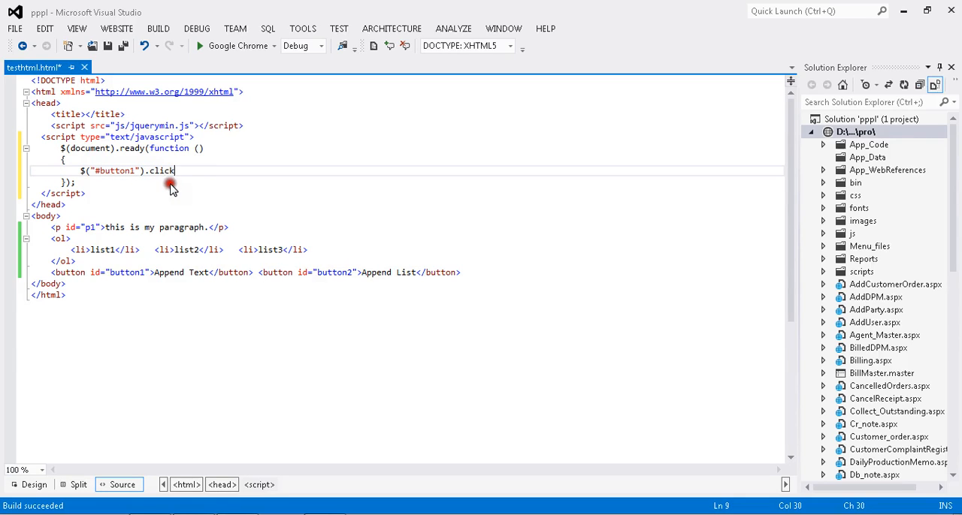
pyautogui.write('(fu')
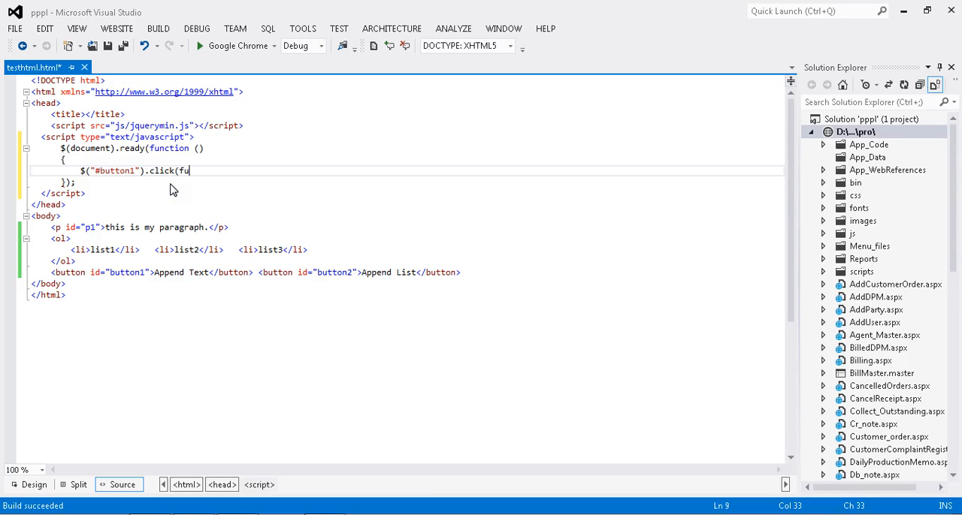
pyautogui.write('nction (')
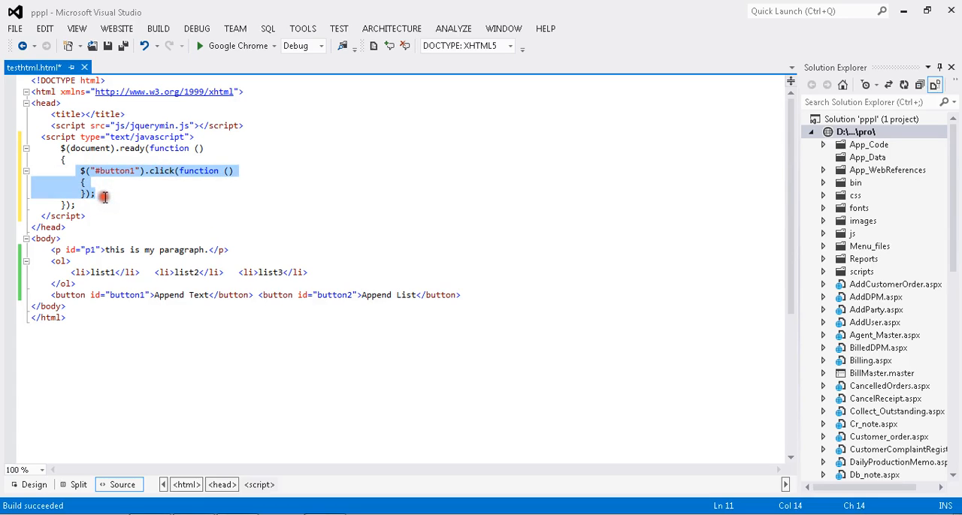
pyautogui.write('$("#button1").click(function () {')
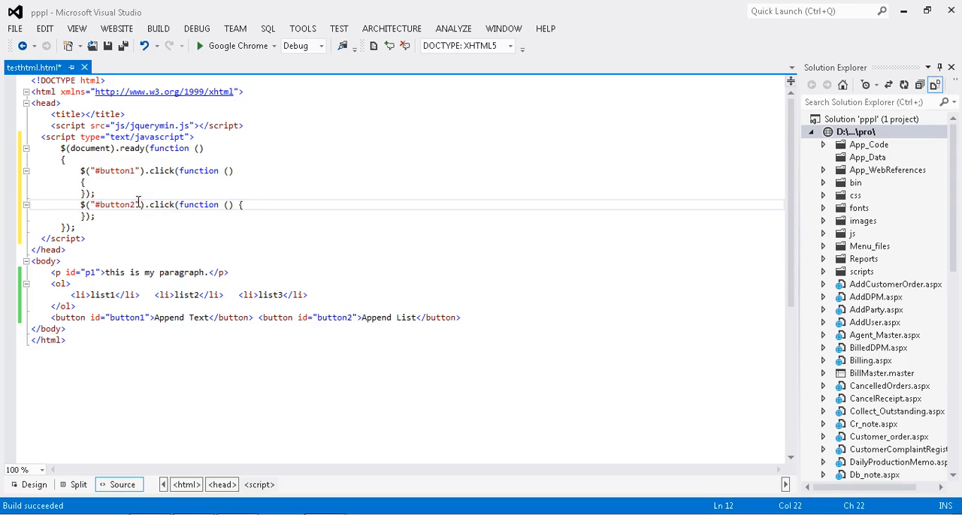
pyautogui.click(96, 183)
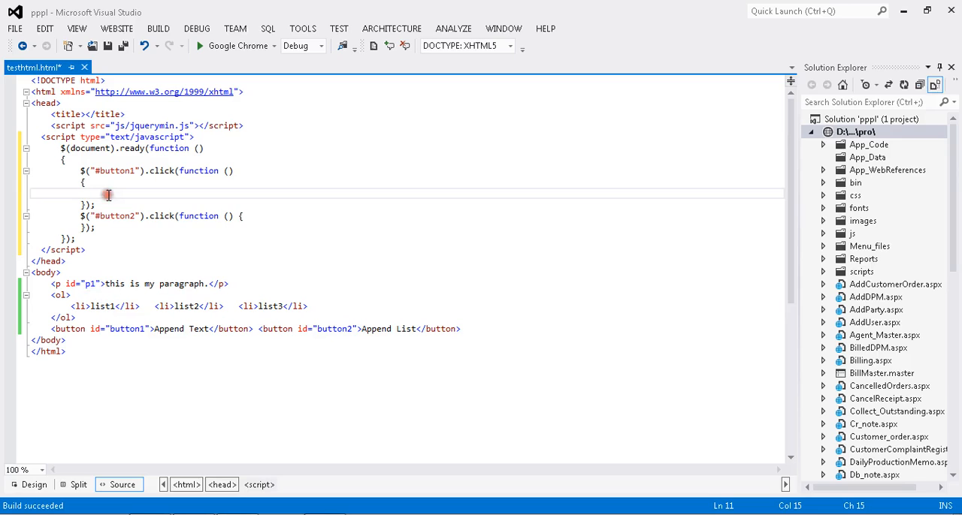
# Fill the button1 handler with $("#p1").append("<b>Append data</b>");.
pyautogui.write('$')
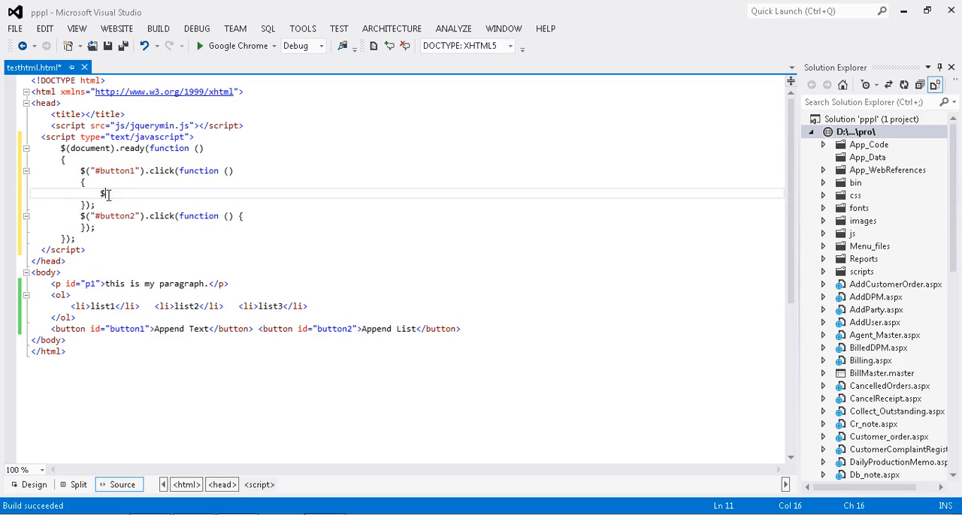
pyautogui.write('()')
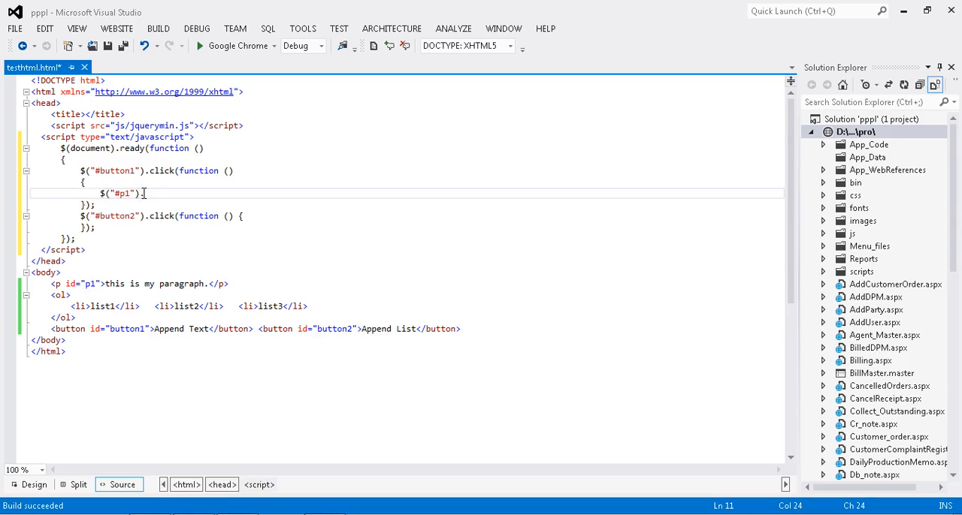
pyautogui.write('.append(')
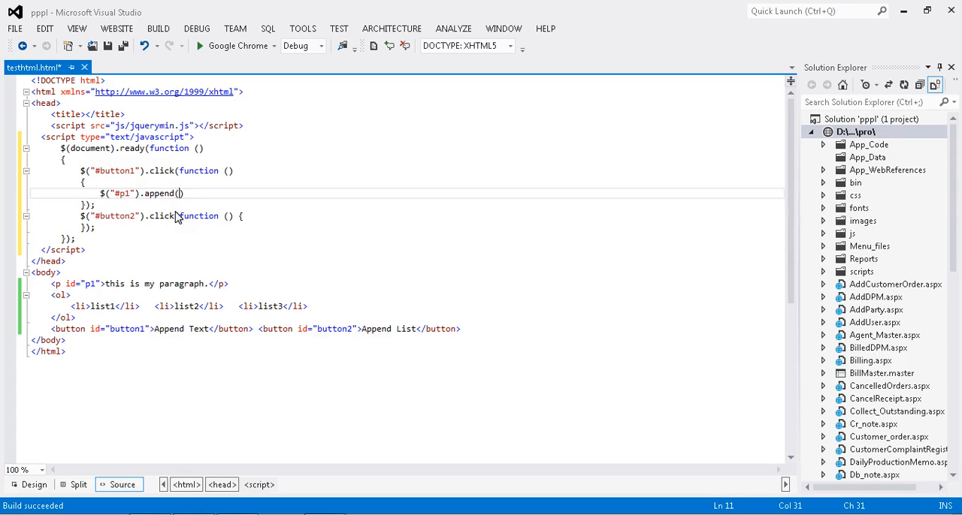
pyautogui.write('<"')
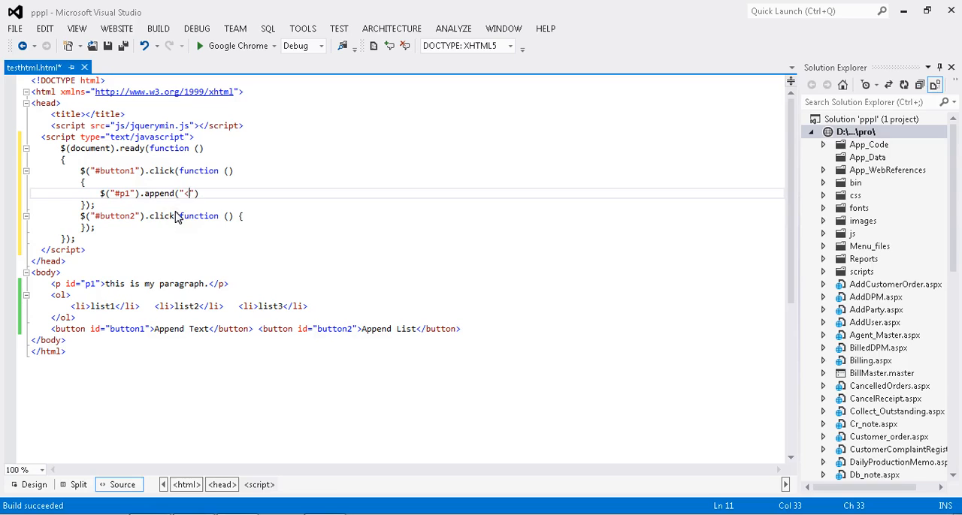
pyautogui.write('b>')
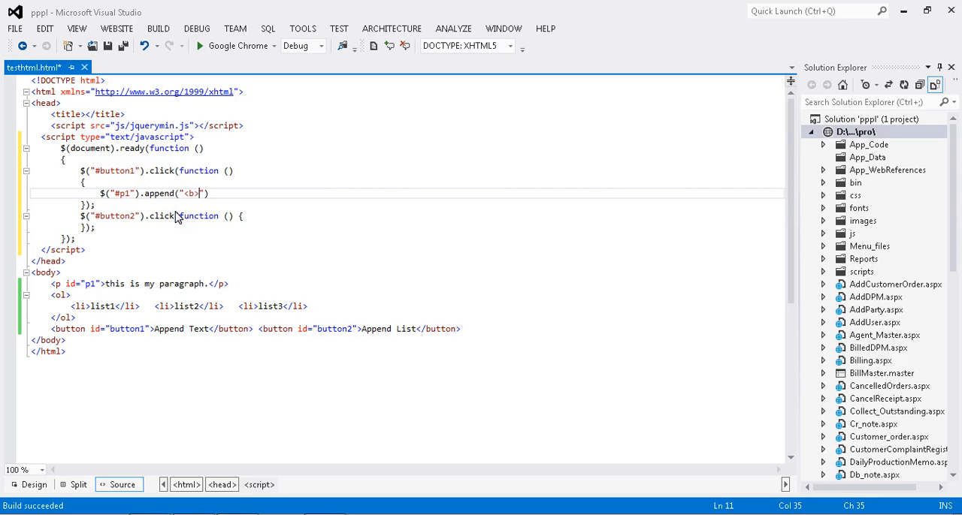
pyautogui.write('Appe')
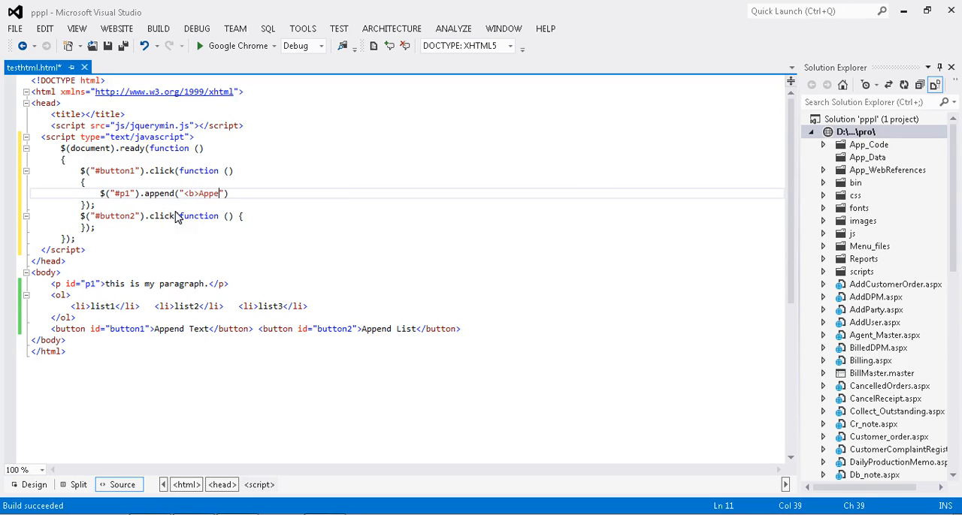
pyautogui.write('nde')
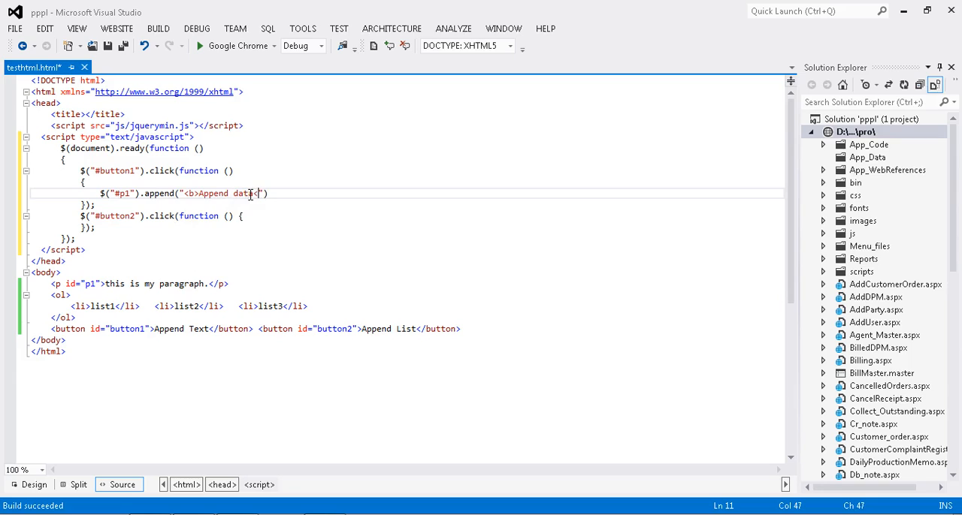
pyautogui.write('/b>')
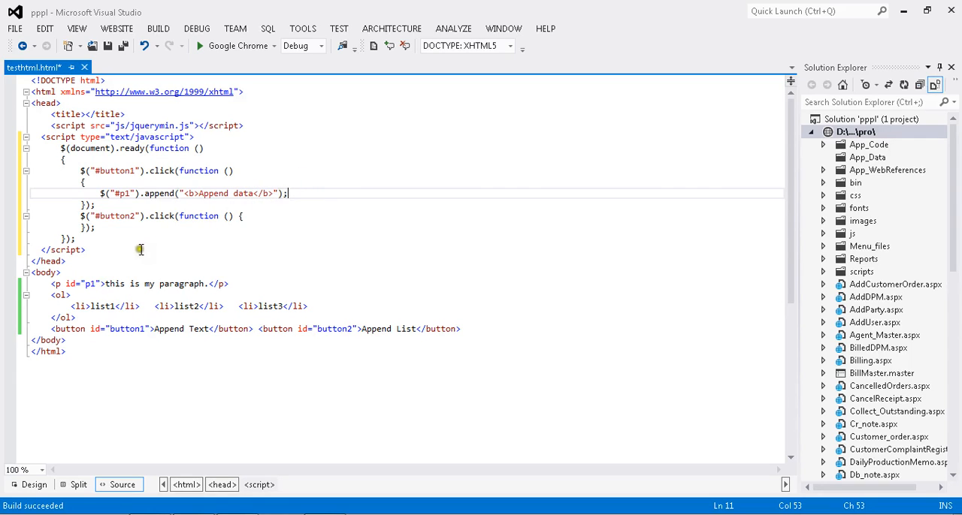
pyautogui.click(254, 216)
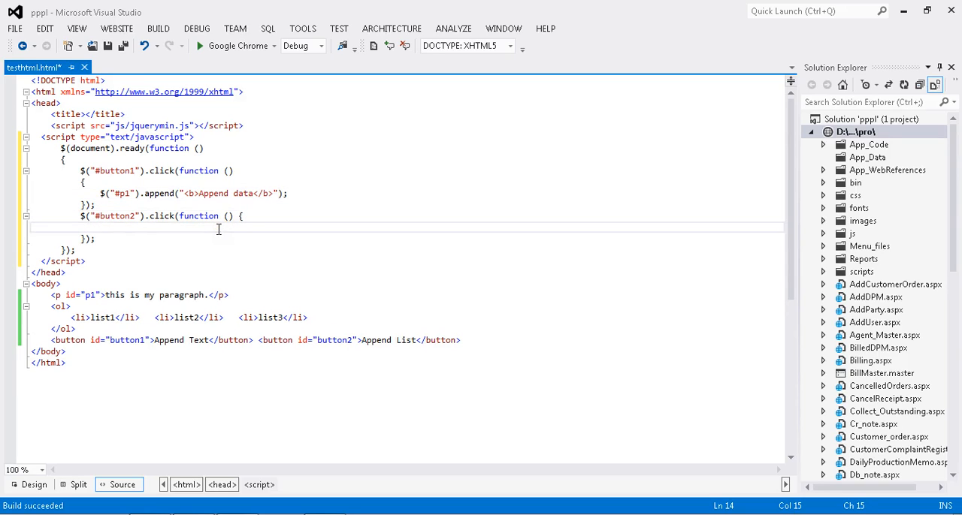
# Fill the button2 handler with $("ol").append("<li>Append list</li>");.
pyautogui.write('#')
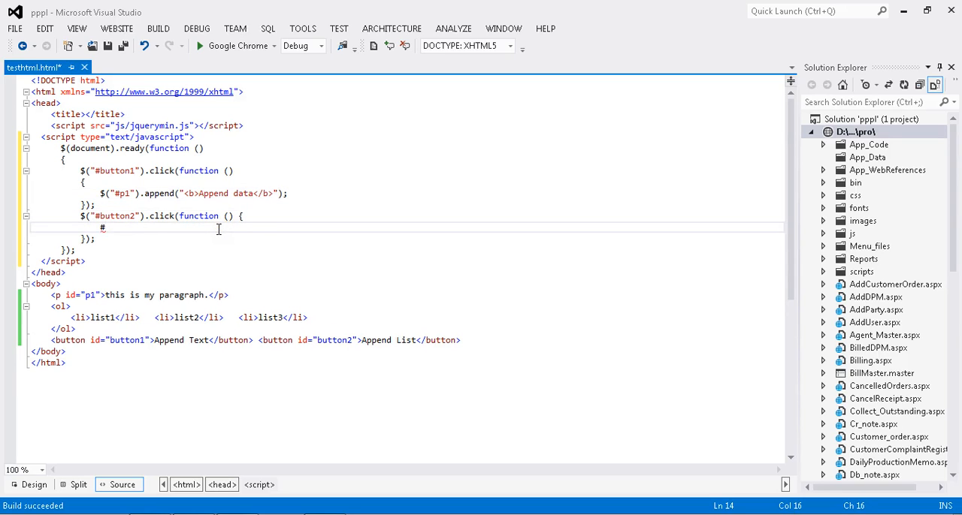
pyautogui.write('(')
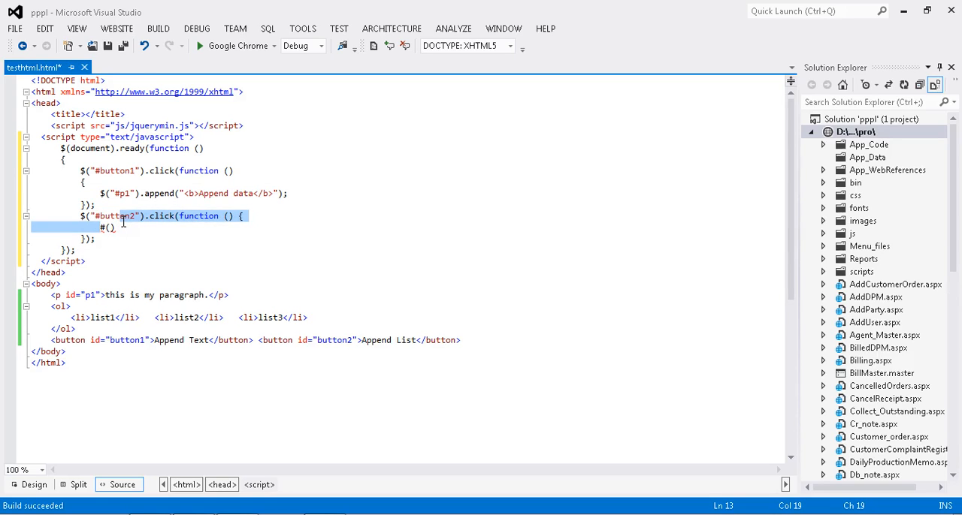
pyautogui.press('Delete')
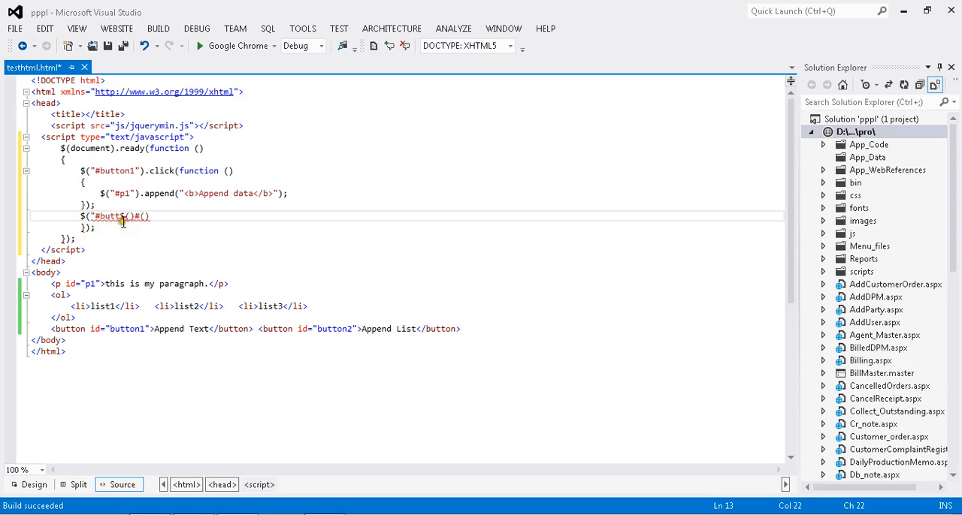
pyautogui.write('2").click(function () {')
pyautogui.write('$(')
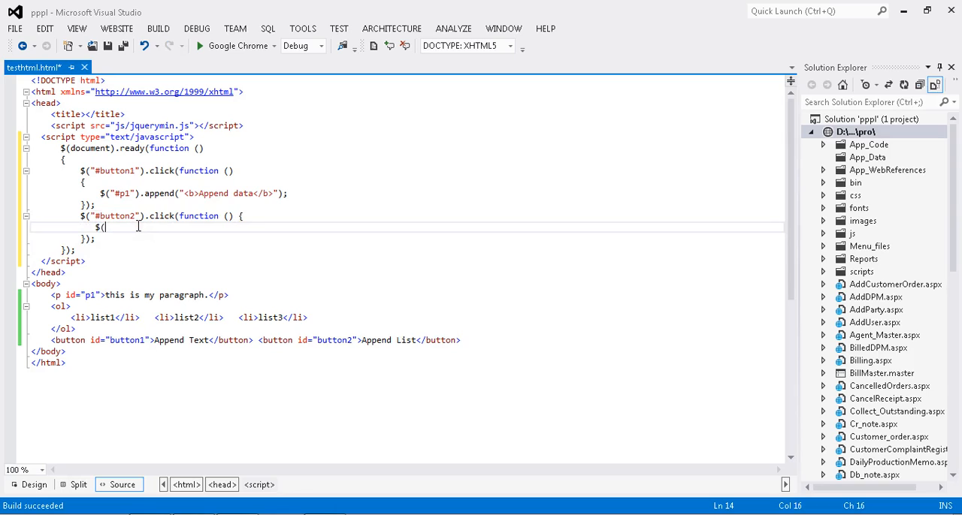
pyautogui.write('"")')
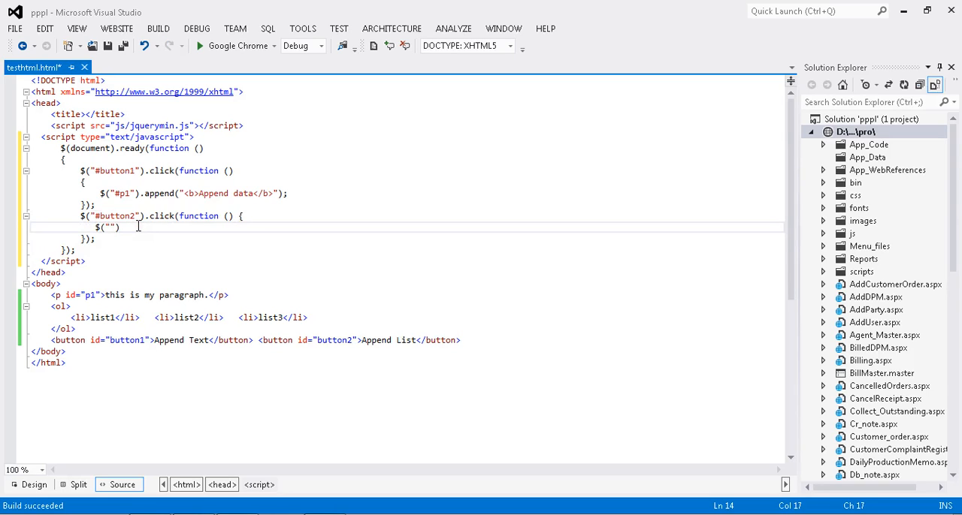
pyautogui.write('ol')
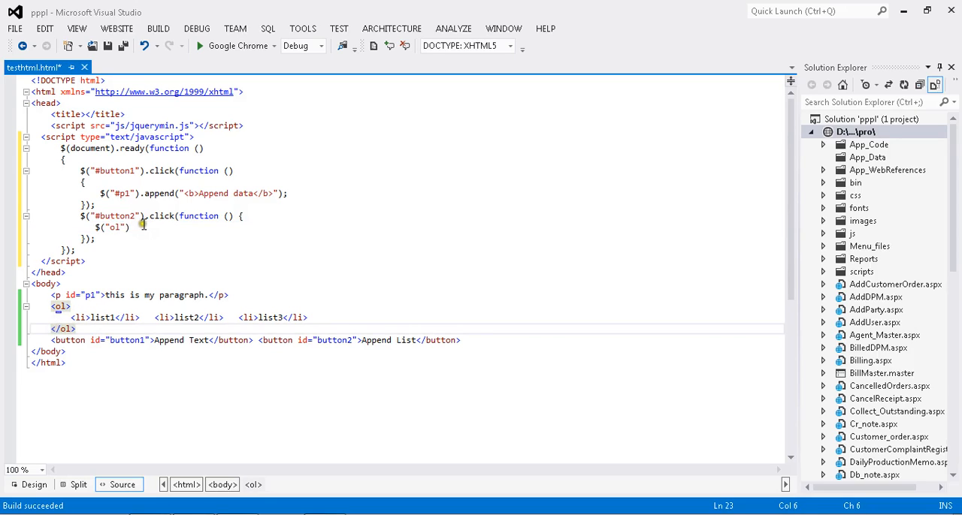
pyautogui.write('.append()')
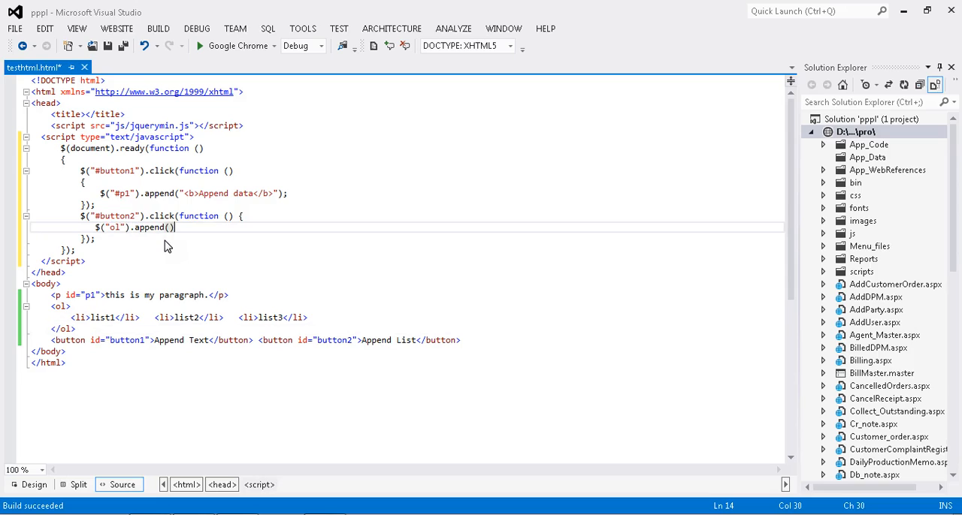
pyautogui.write('""')
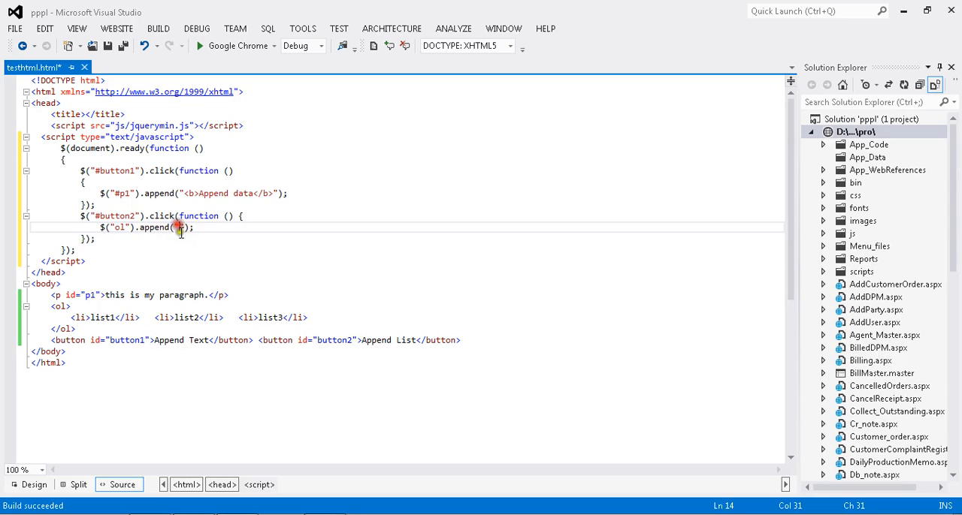
pyautogui.write('<li></li>')
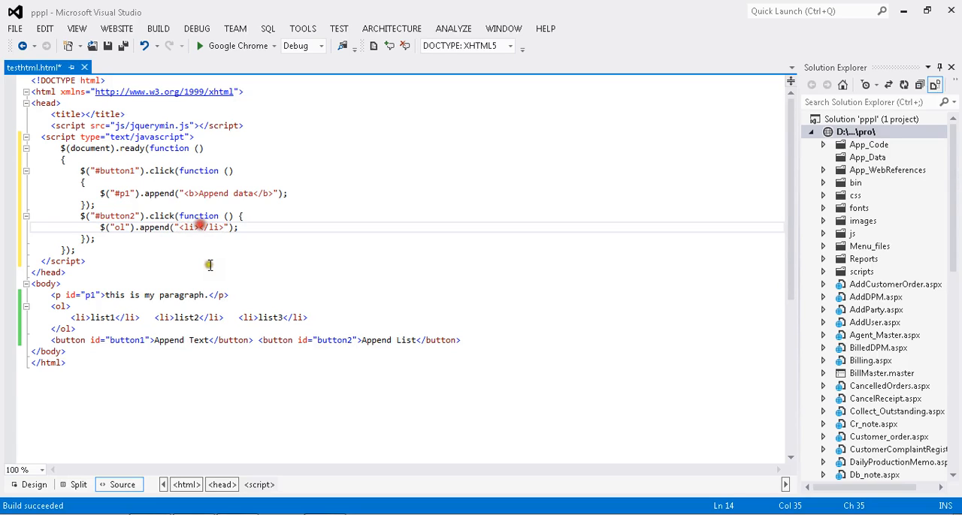
pyautogui.write('App')
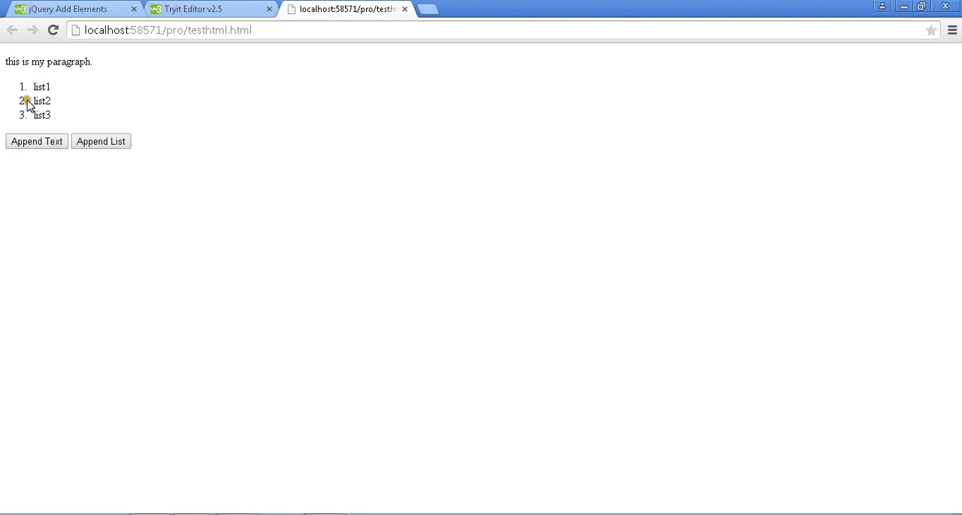
# Click Append Text and Append List repeatedly, adding bold Append data text and list items up to eight.
pyautogui.click(36, 141)
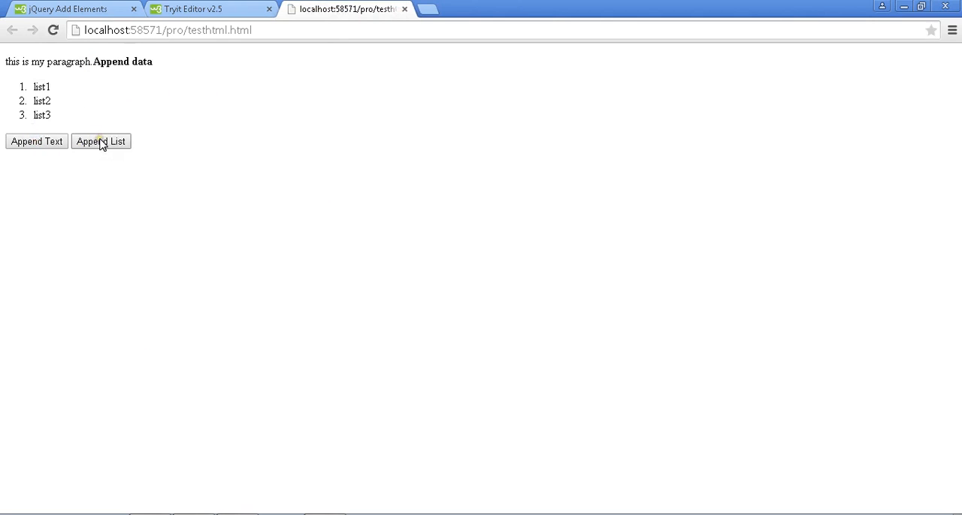
pyautogui.click(100, 142)
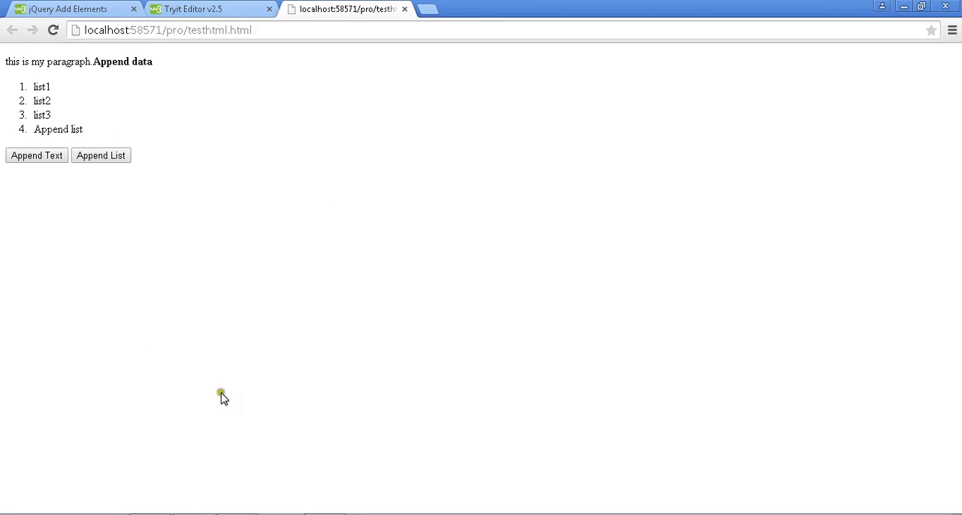
pyautogui.click(36, 155)
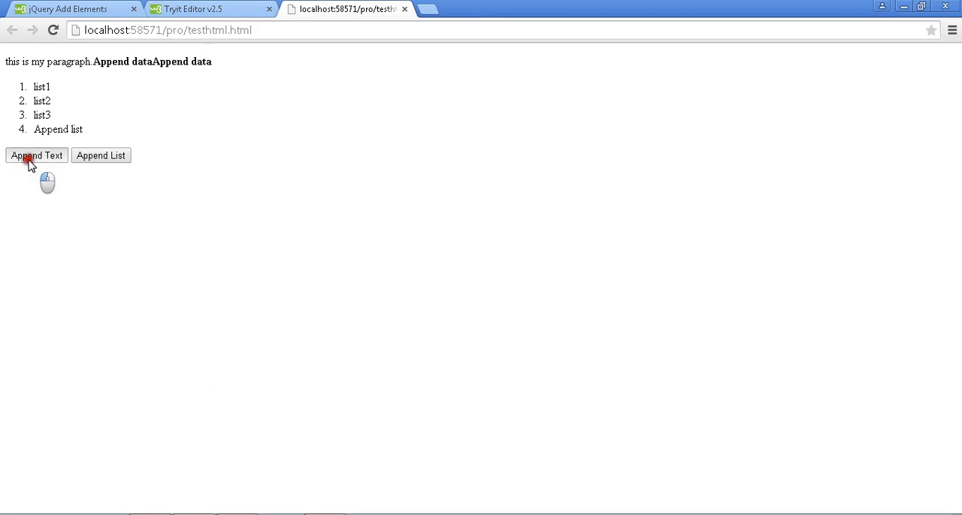
pyautogui.click(36, 156)
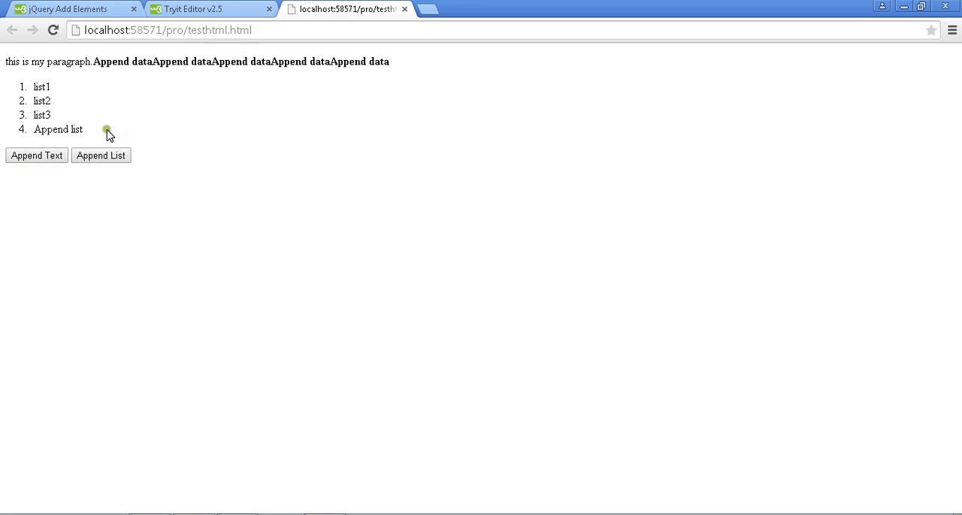
pyautogui.click(101, 156)
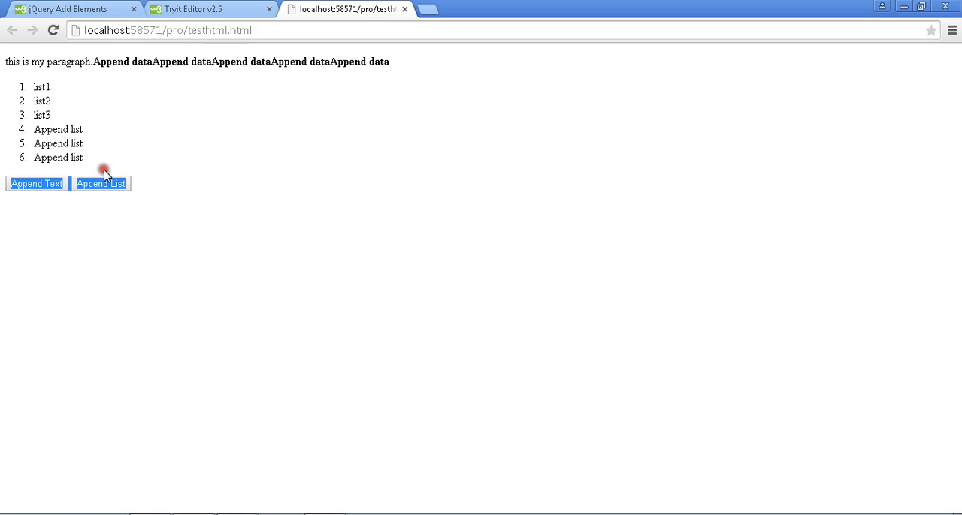
pyautogui.click(100, 183)
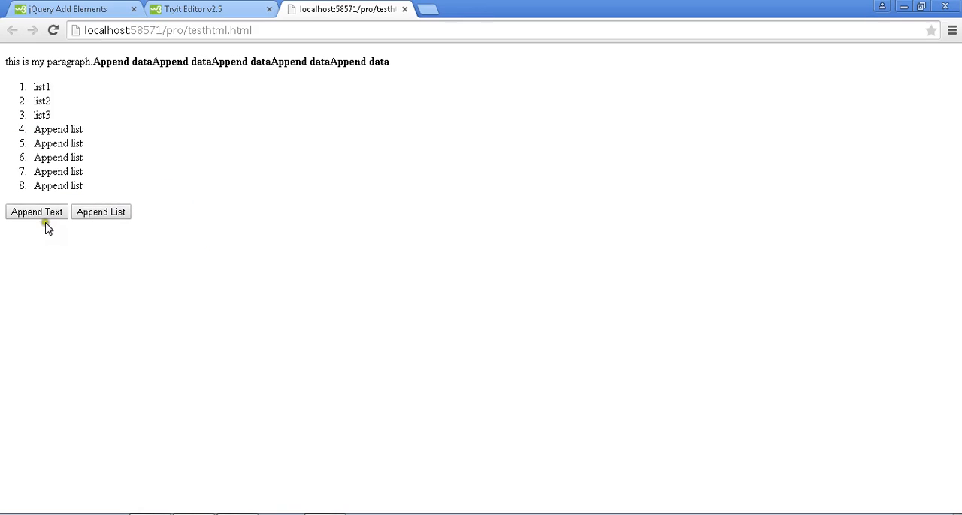
pyautogui.moveTo(101, 212)
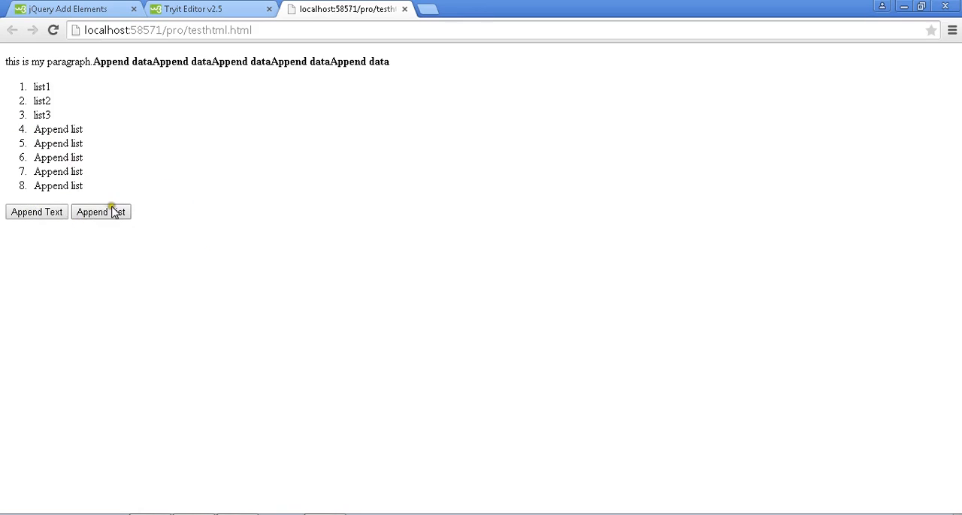